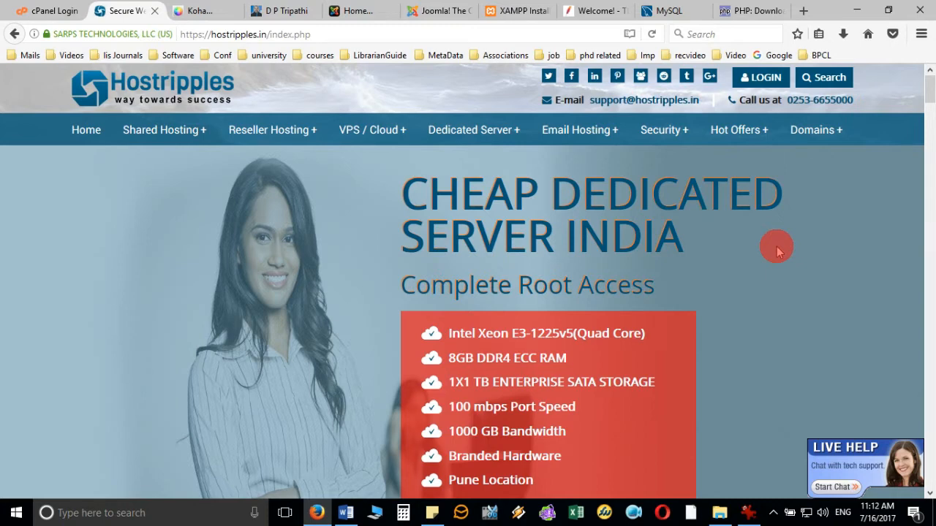
mouse_move(835, 255)
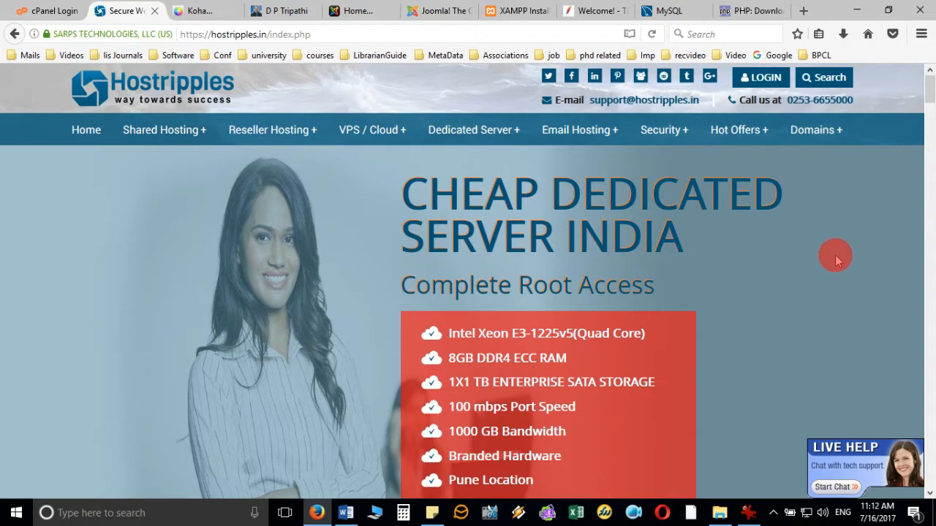
mouse_move(216, 87)
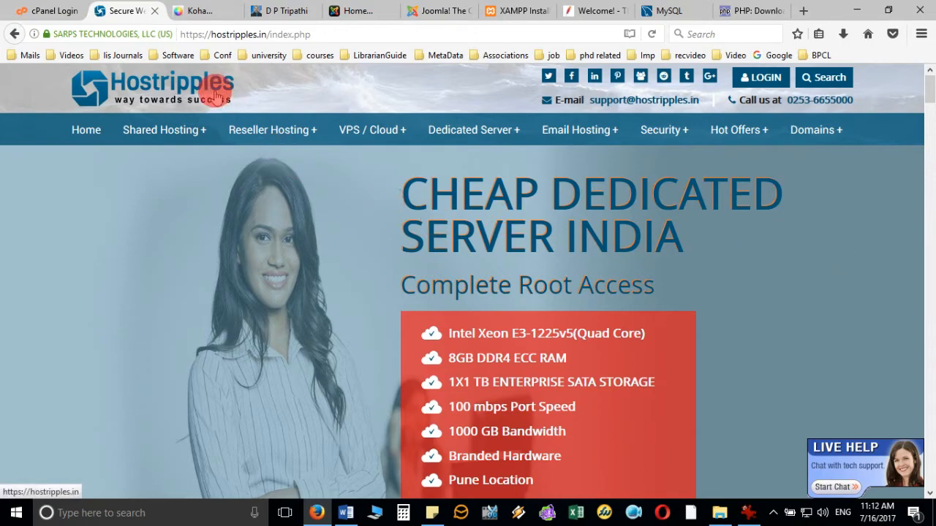
mouse_move(448, 191)
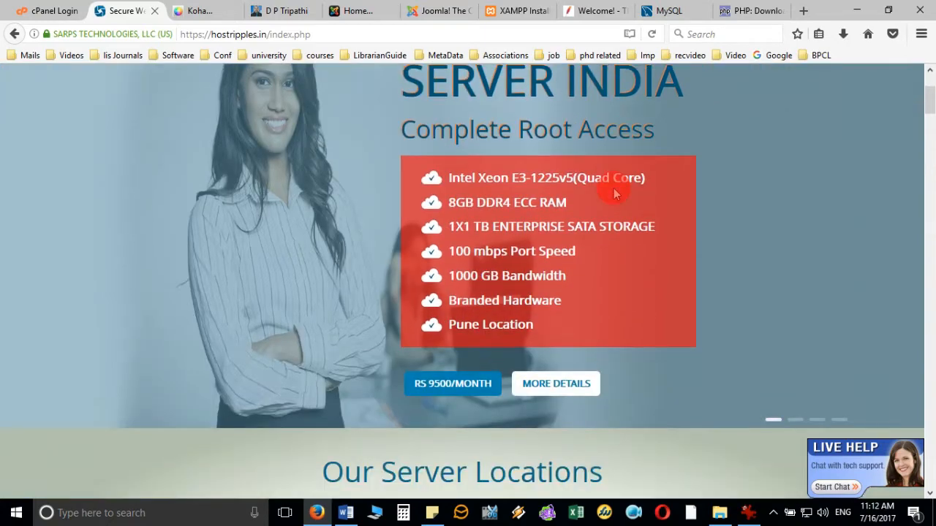
Reach the Linux shared hosting plans listing from the Shared Hosting menu.
scroll(down, 3)
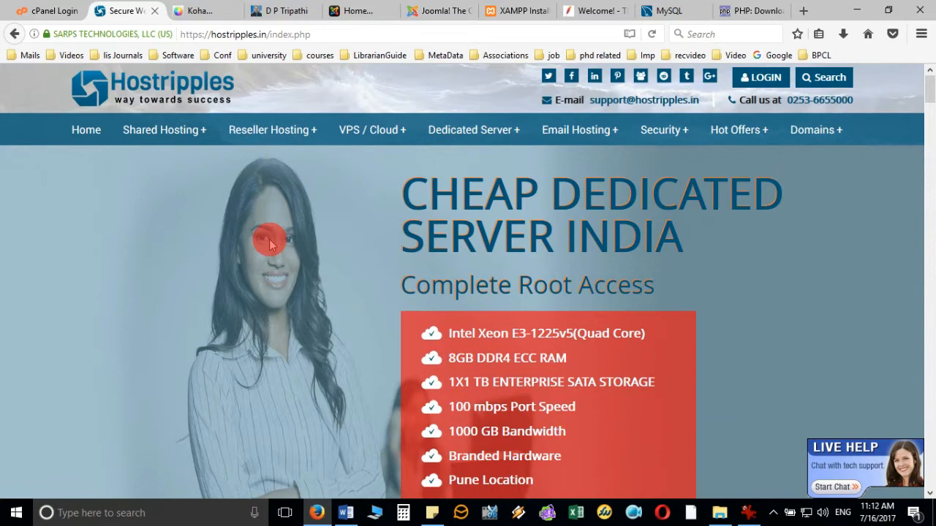
mouse_move(249, 76)
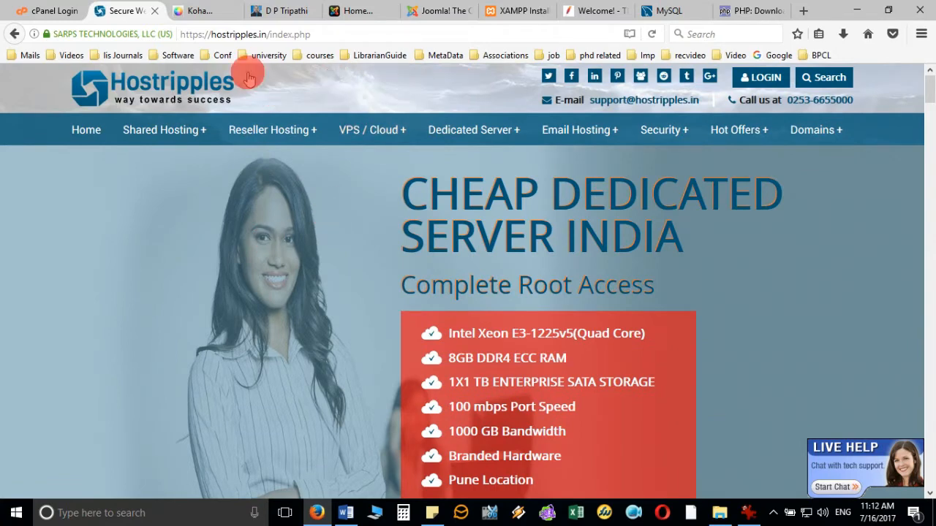
click(322, 34)
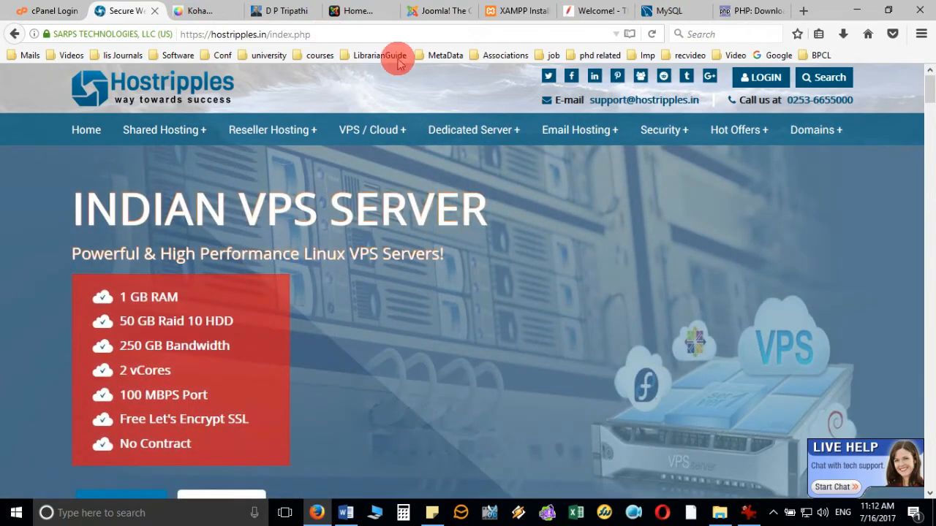
mouse_move(605, 196)
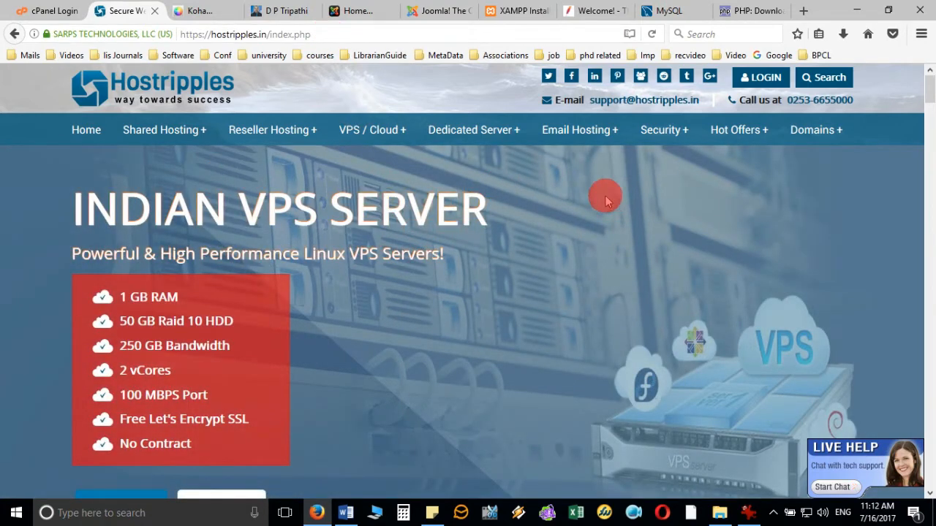
mouse_move(164, 129)
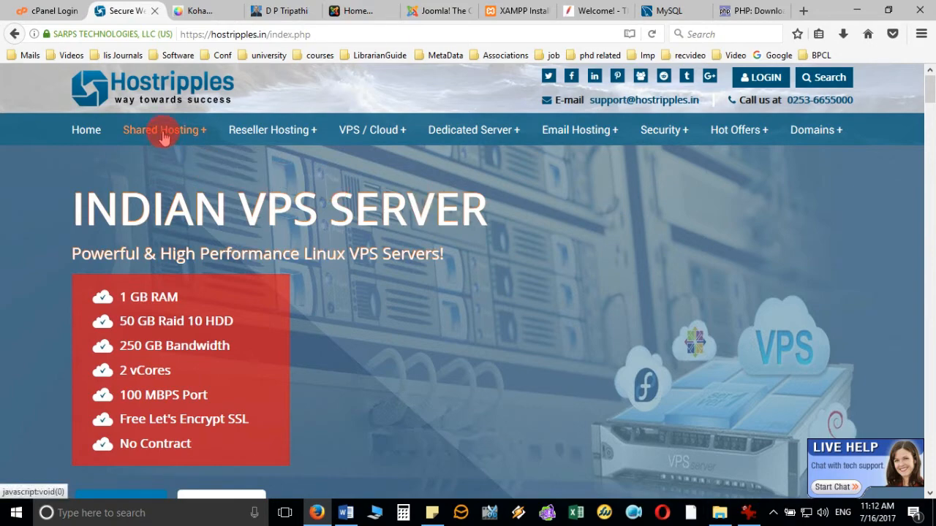
click(161, 129)
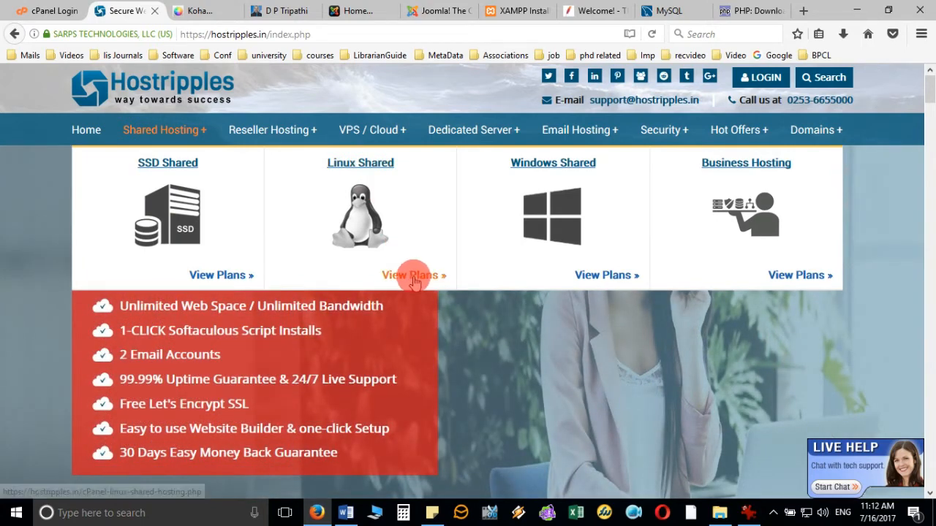
click(412, 275)
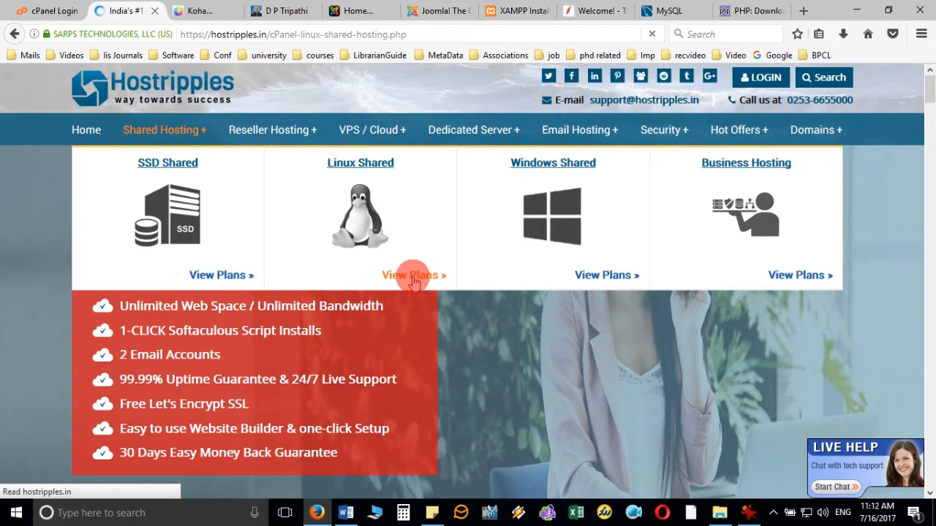
click(414, 275)
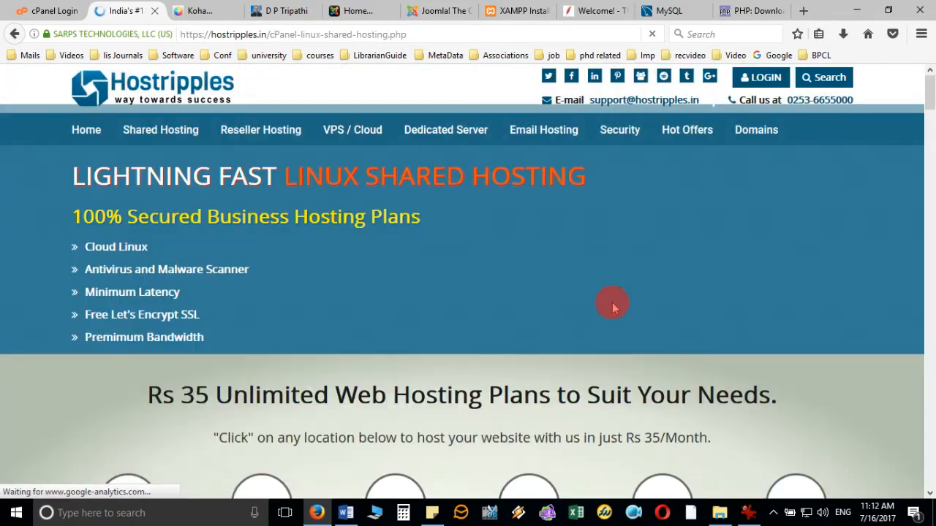
scroll(down, 3)
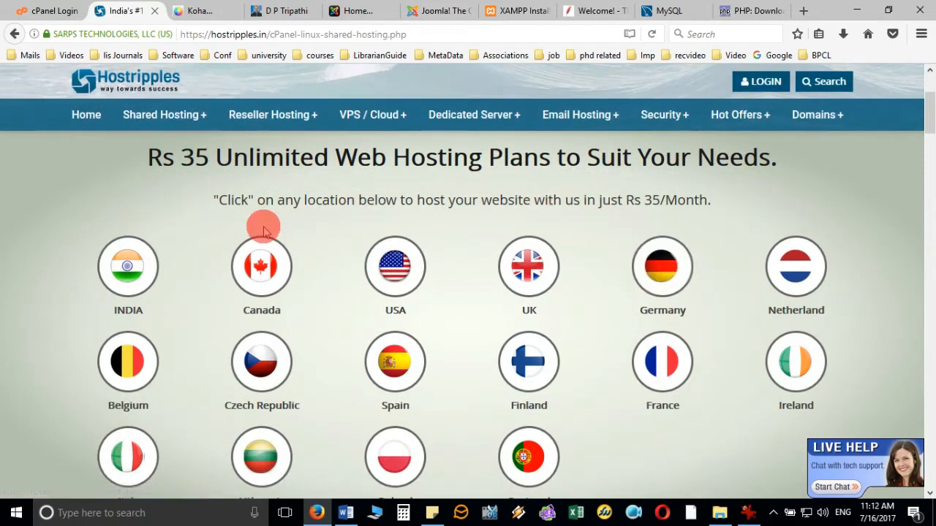
Choose India as the hosting location for the Linux shared plans.
click(129, 267)
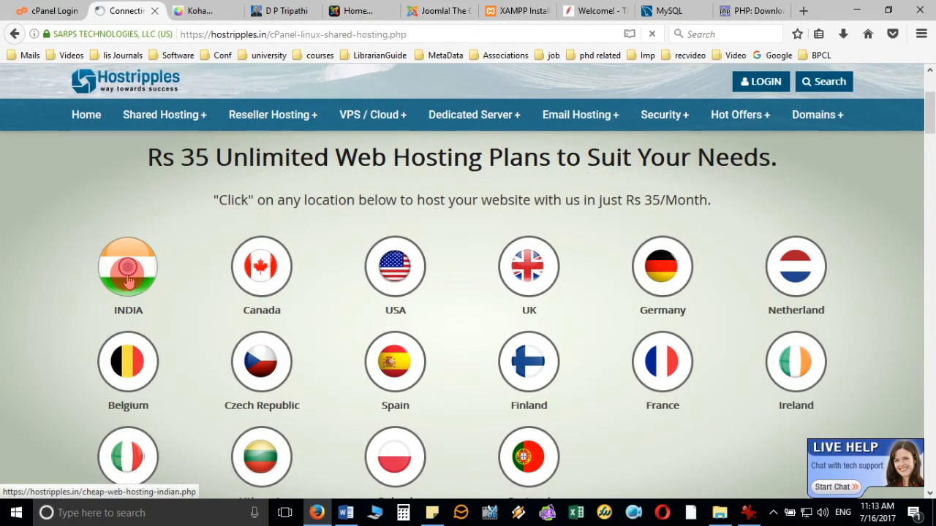
click(129, 266)
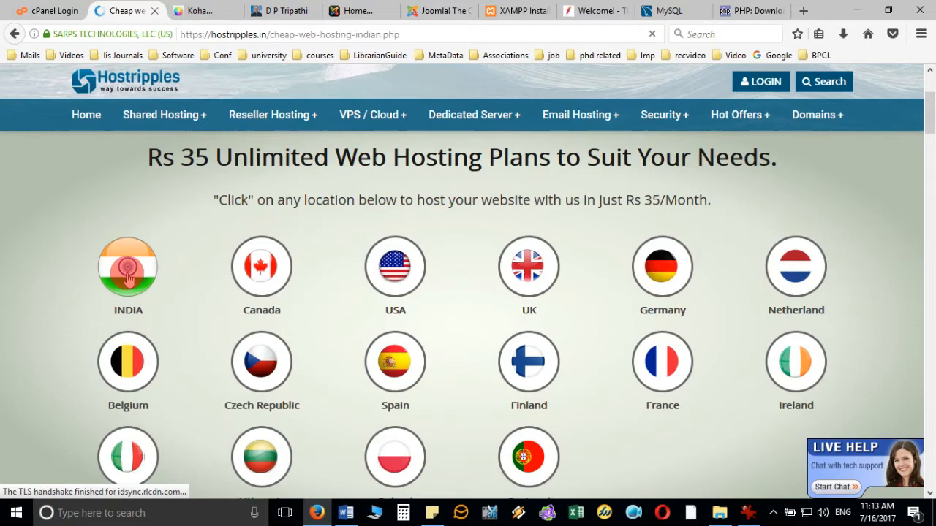
click(129, 266)
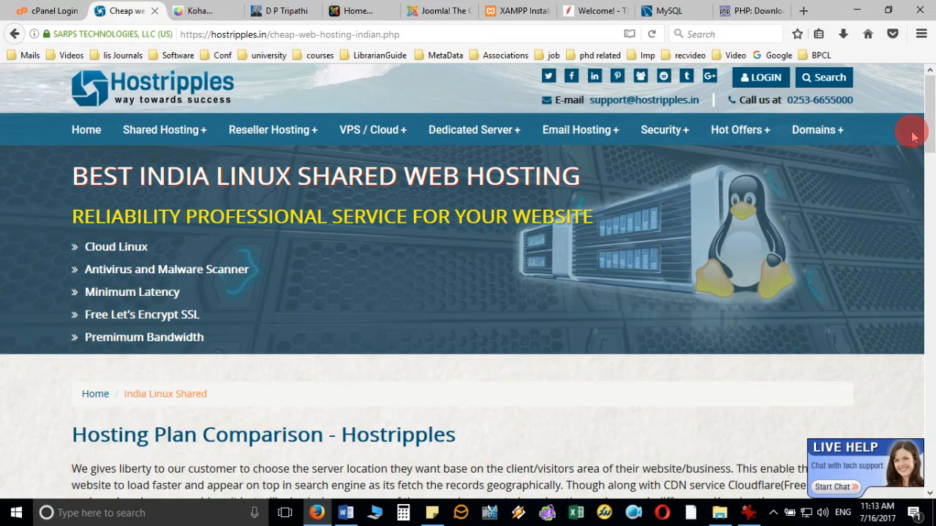
scroll(down, 3)
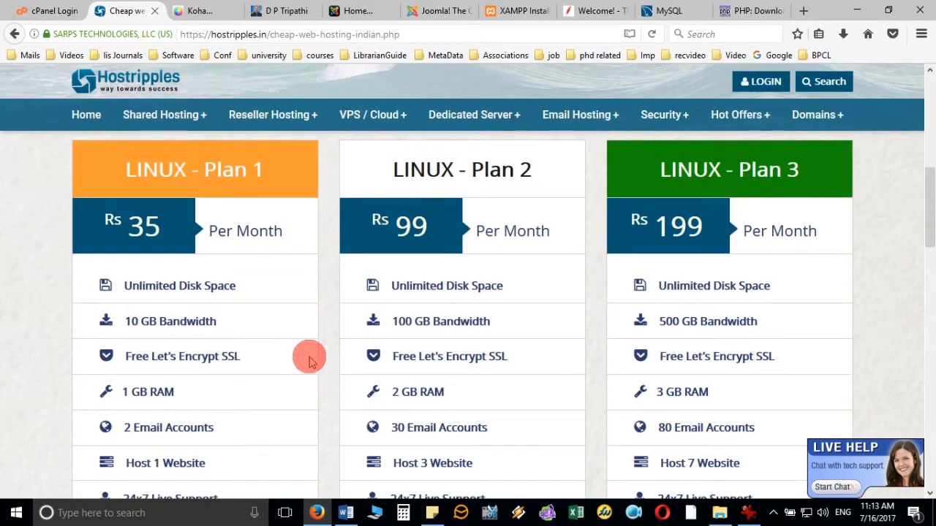
mouse_move(294, 345)
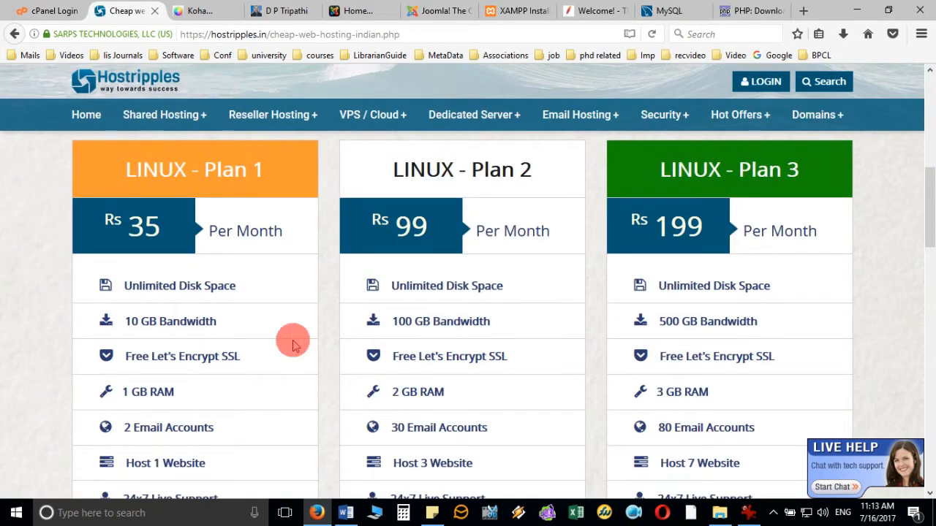
mouse_move(99, 227)
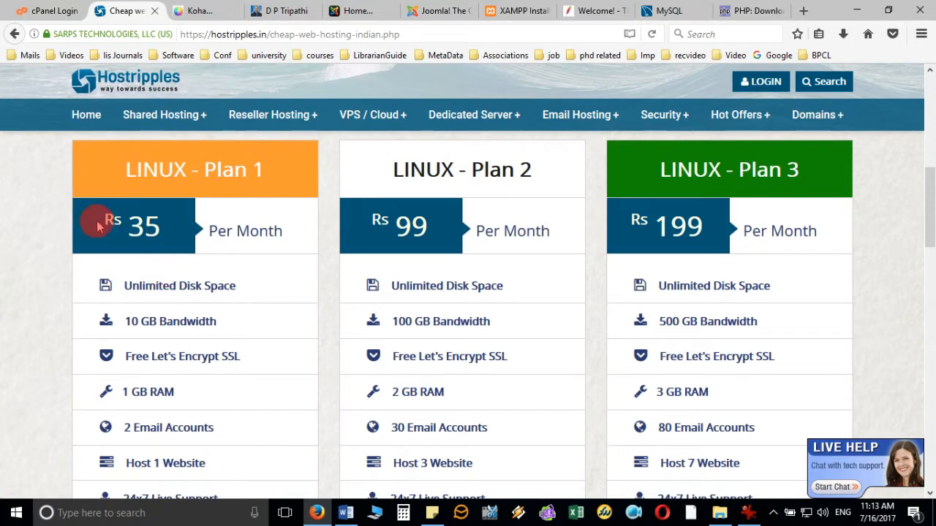
mouse_move(245, 252)
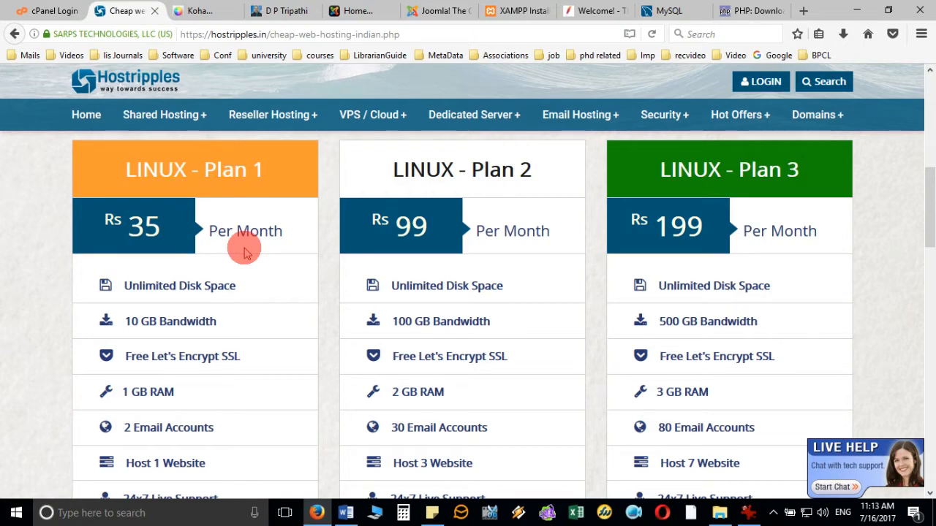
mouse_move(231, 202)
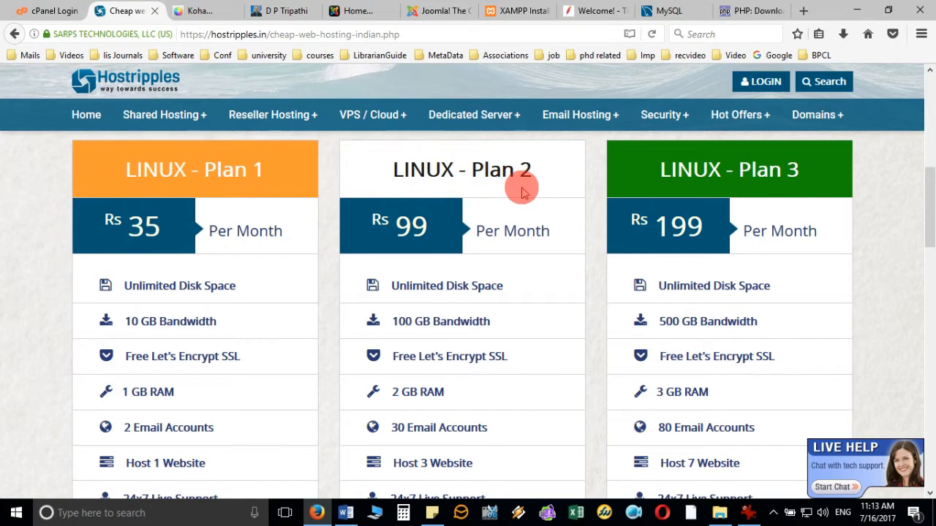
scroll(down, 3)
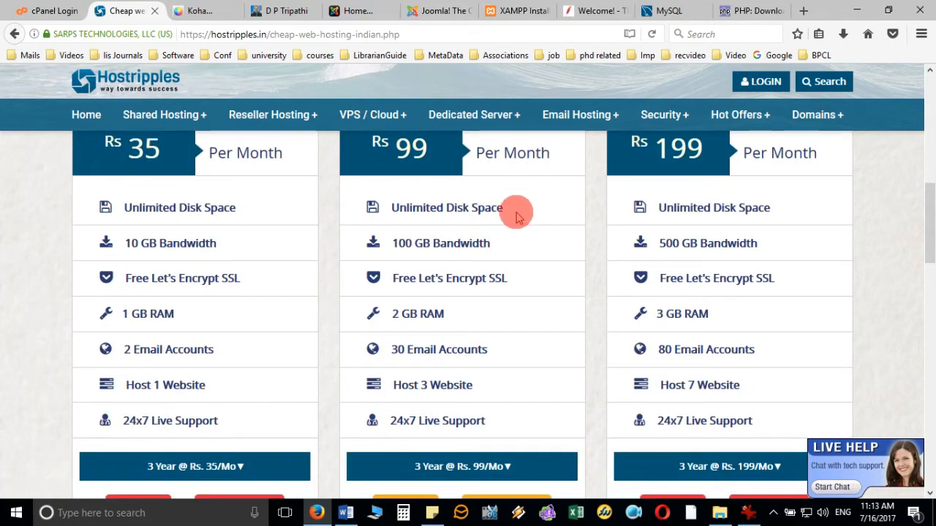
mouse_move(438, 227)
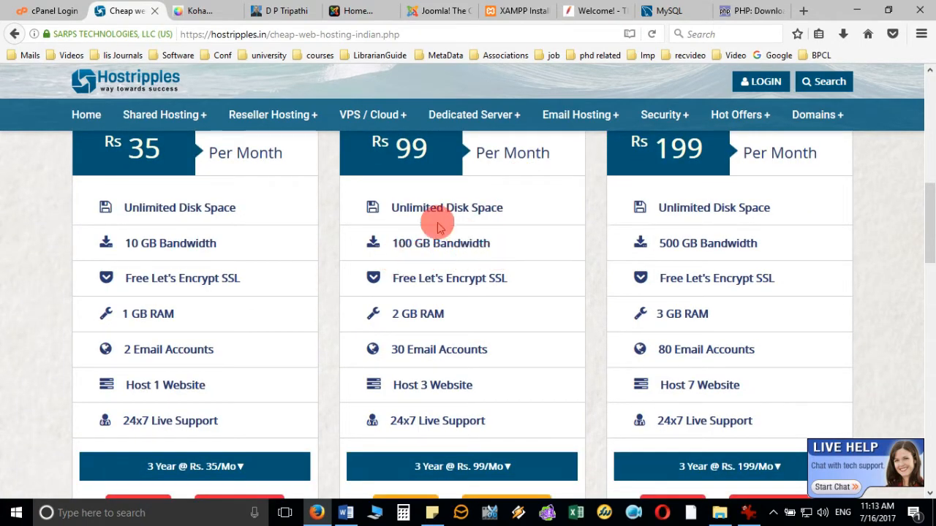
mouse_move(415, 293)
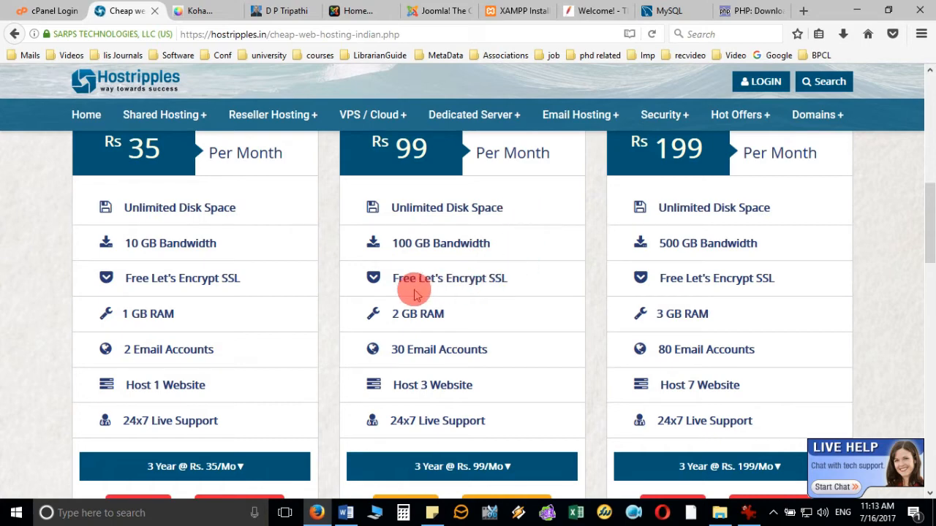
mouse_move(468, 319)
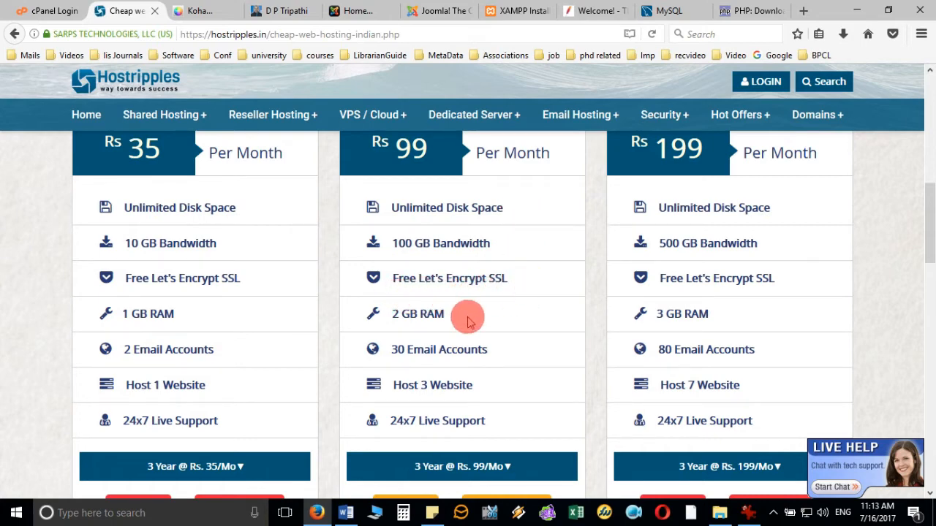
mouse_move(468, 368)
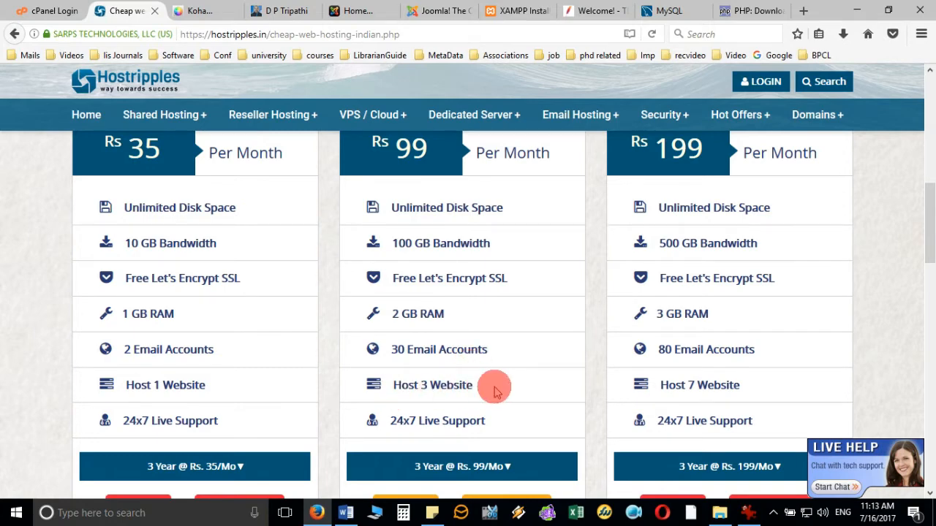
scroll(down, 3)
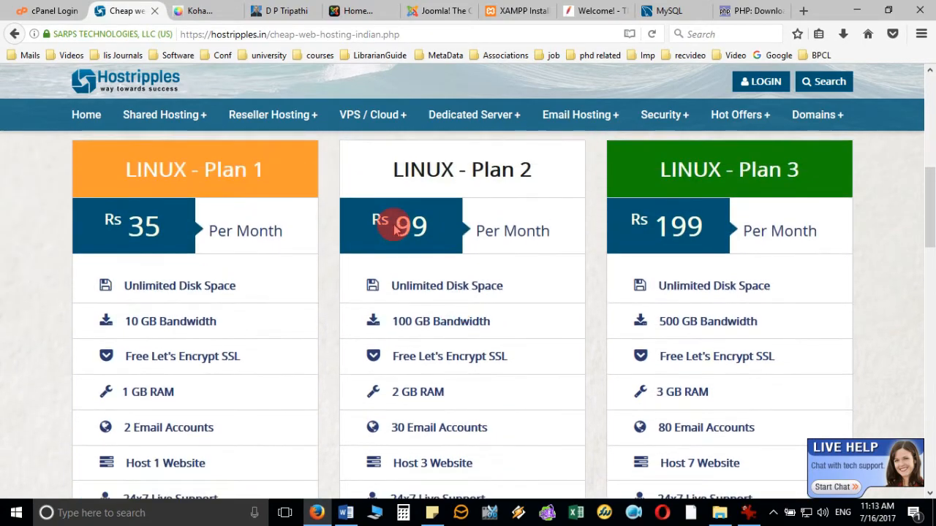
scroll(down, 3)
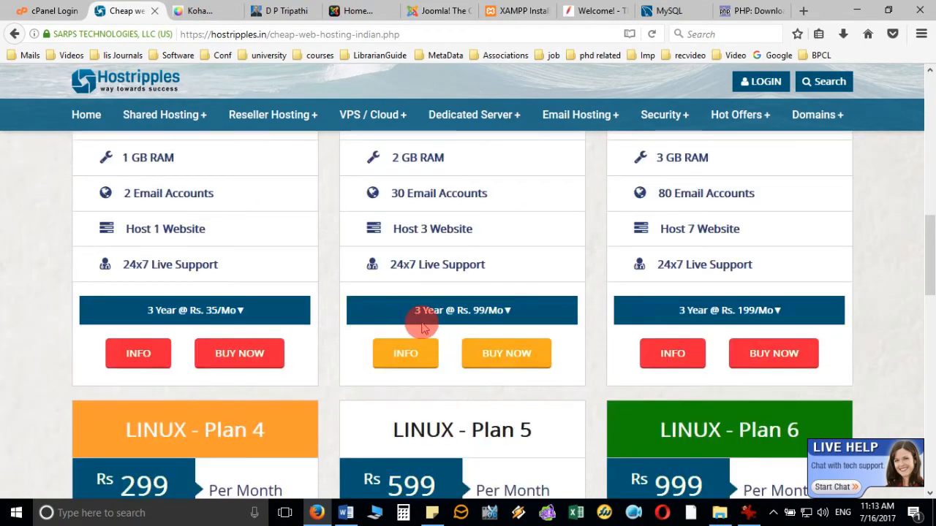
mouse_move(524, 316)
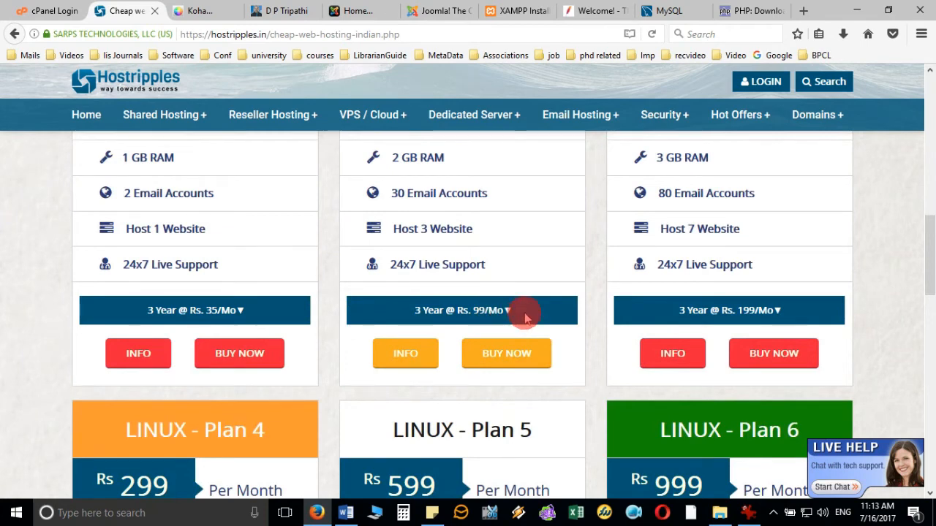
scroll(up, 3)
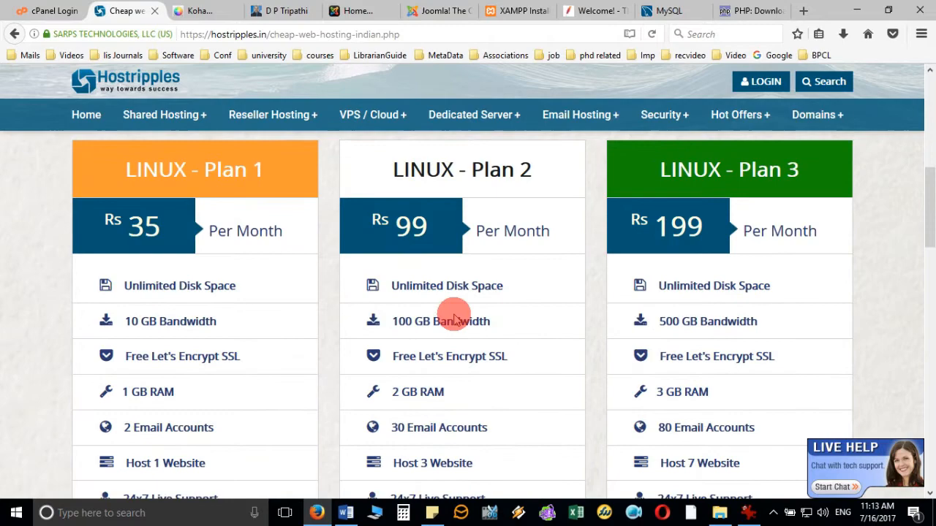
scroll(down, 3)
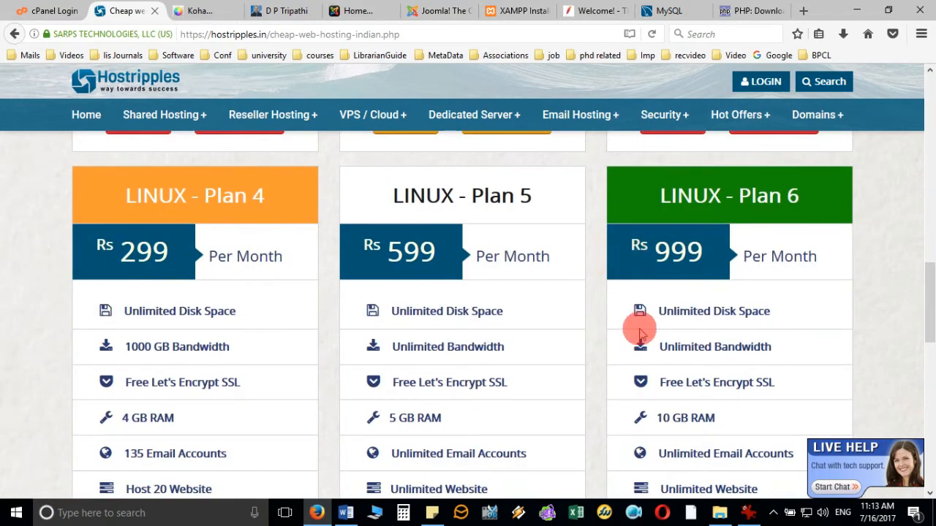
scroll(down, 3)
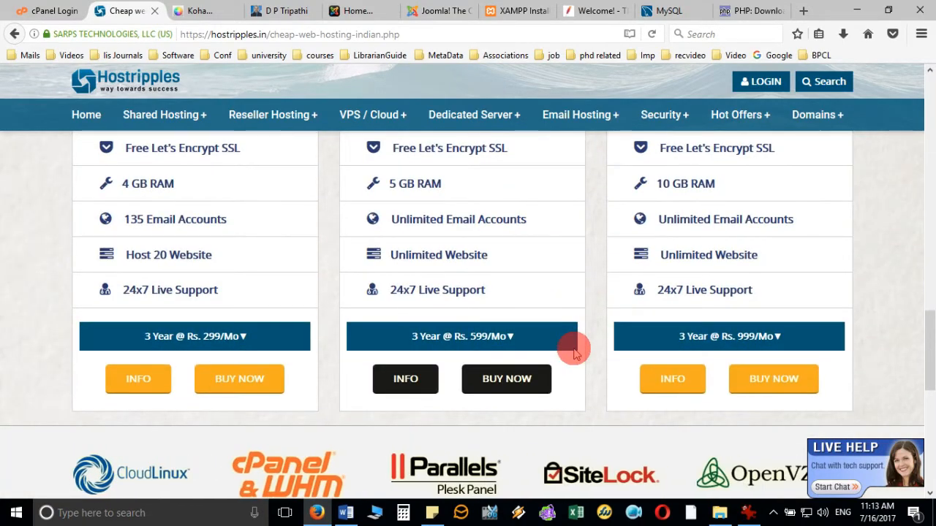
scroll(up, 3)
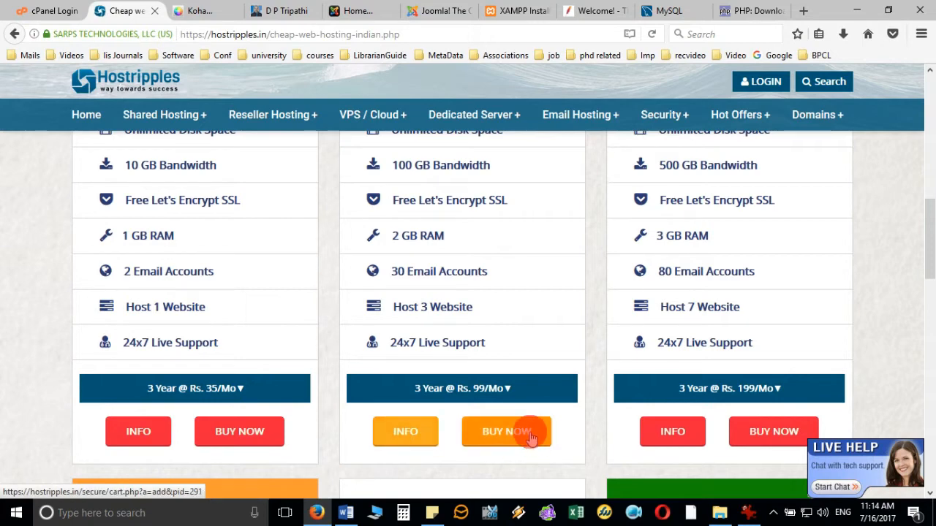
Order the Rs 99 LINUX Plan 2 package, landing on the cart's Domain Config step.
click(506, 431)
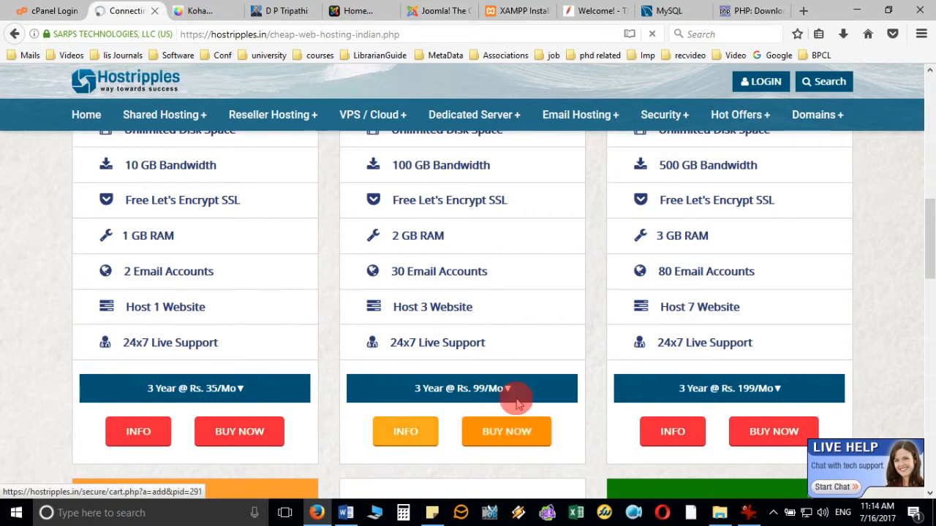
click(506, 431)
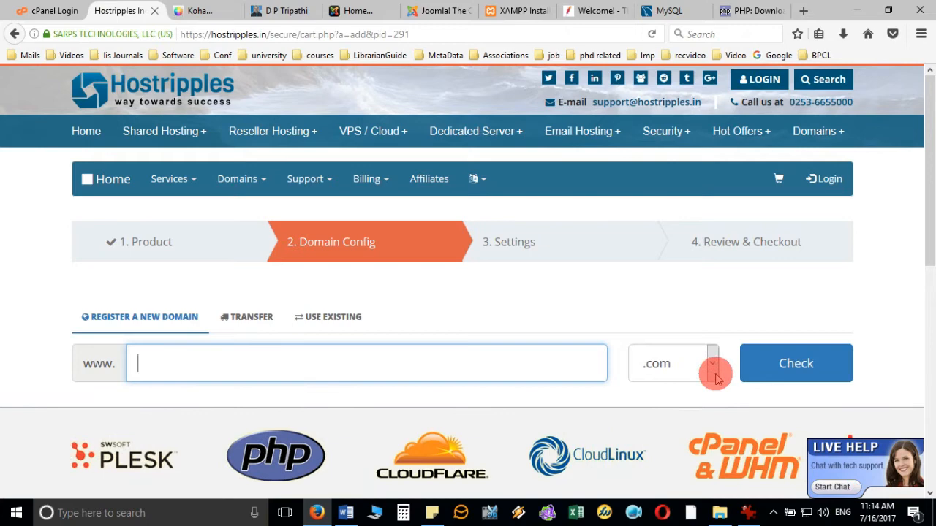
Check availability of dptripathi with the .com extension kept.
click(709, 362)
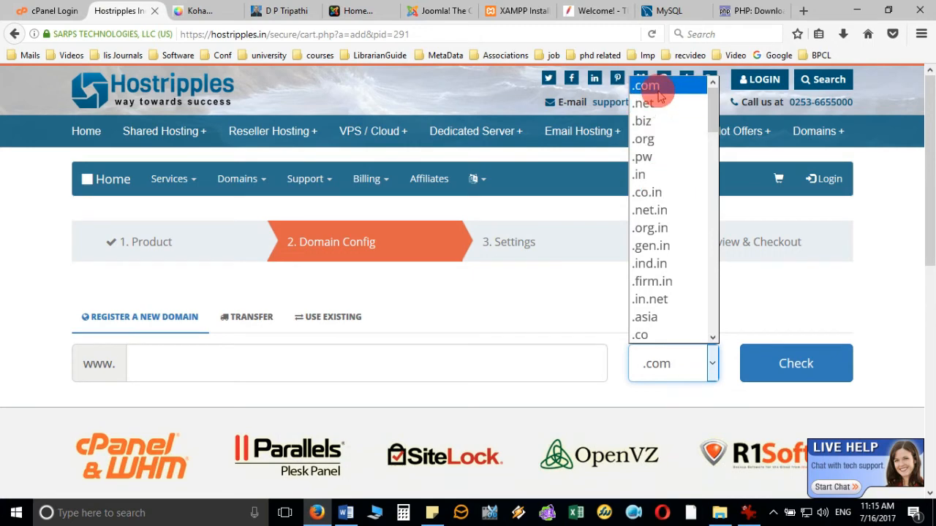
click(365, 362)
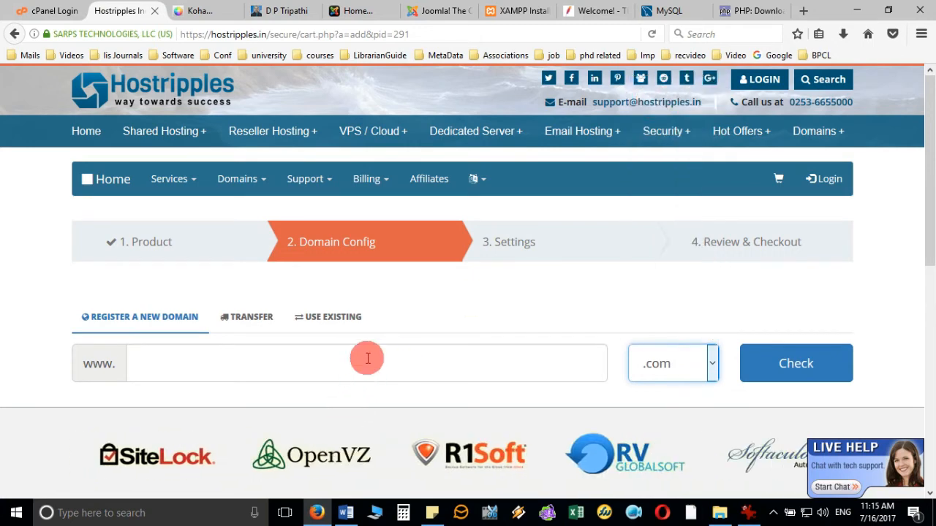
click(365, 363)
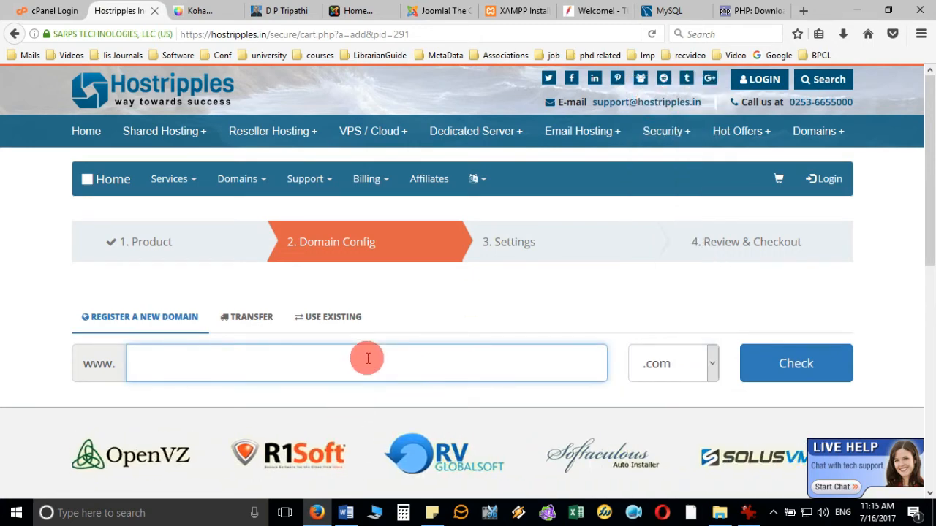
text(dptripathi)
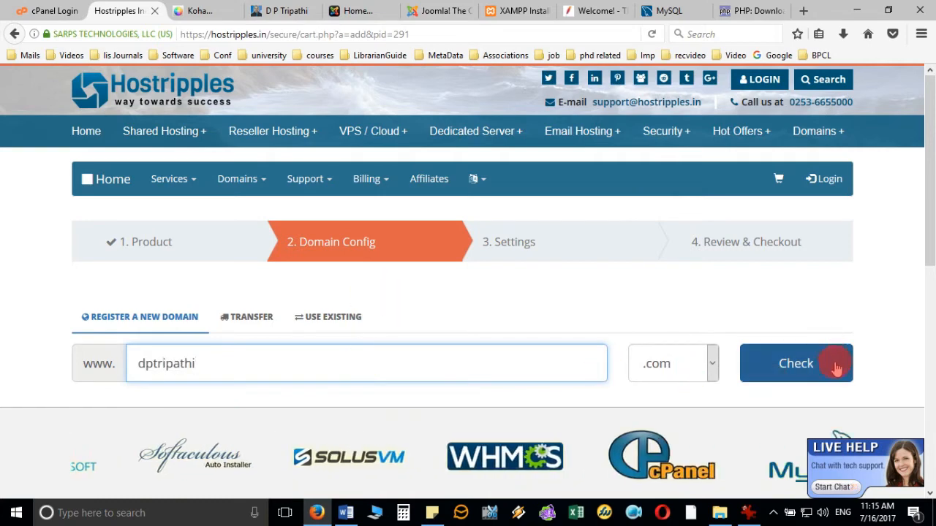
click(795, 362)
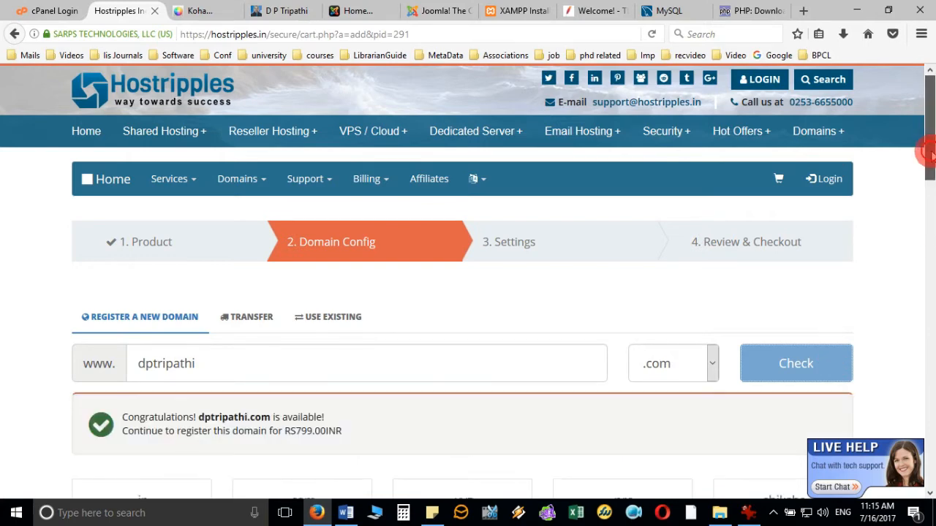
Look over the domain suggestions and continue with dptripathi.com to the Settings step.
scroll(down, 3)
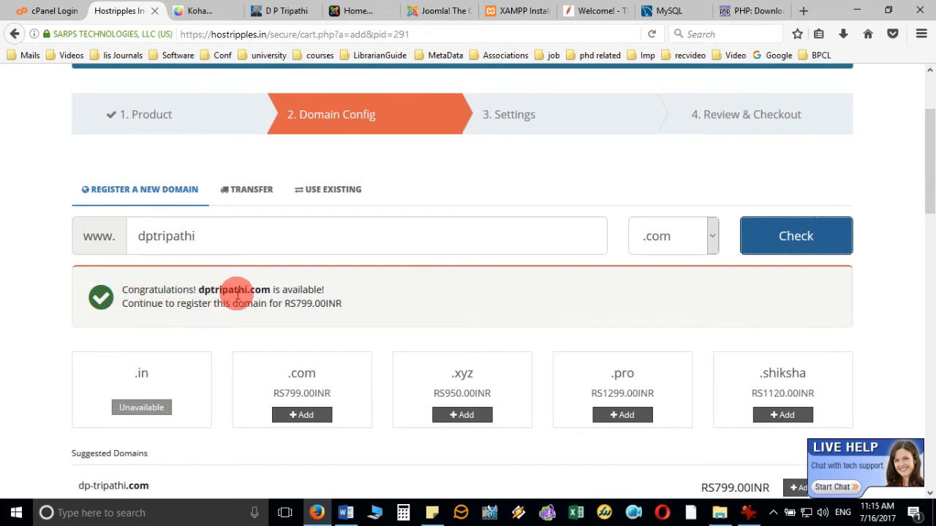
mouse_move(369, 299)
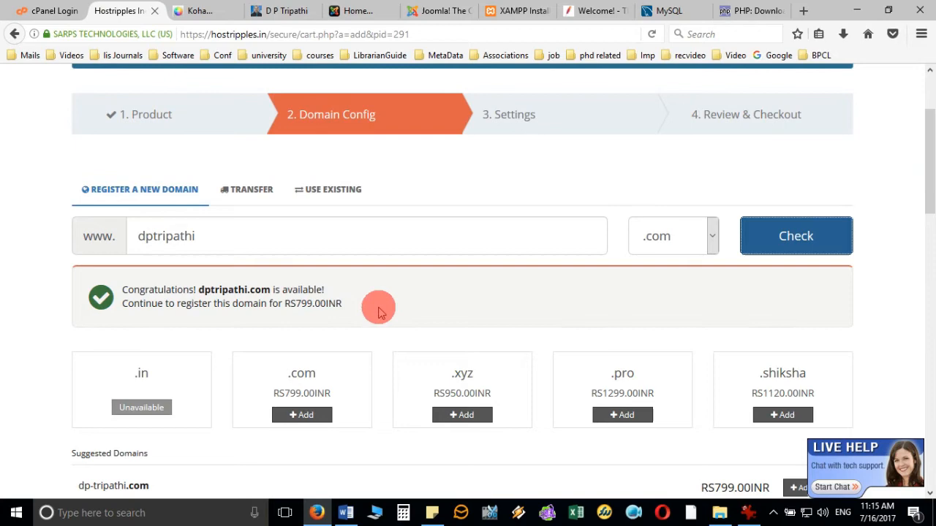
mouse_move(353, 310)
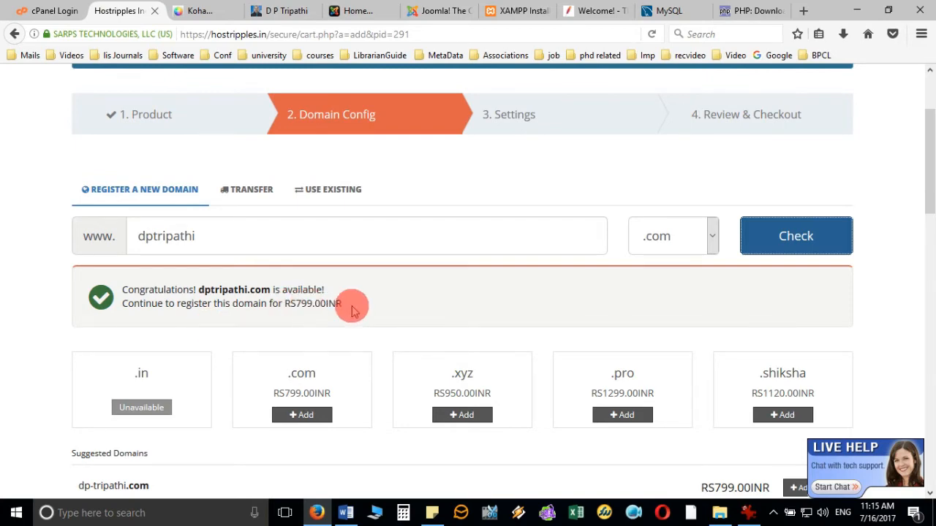
scroll(down, 3)
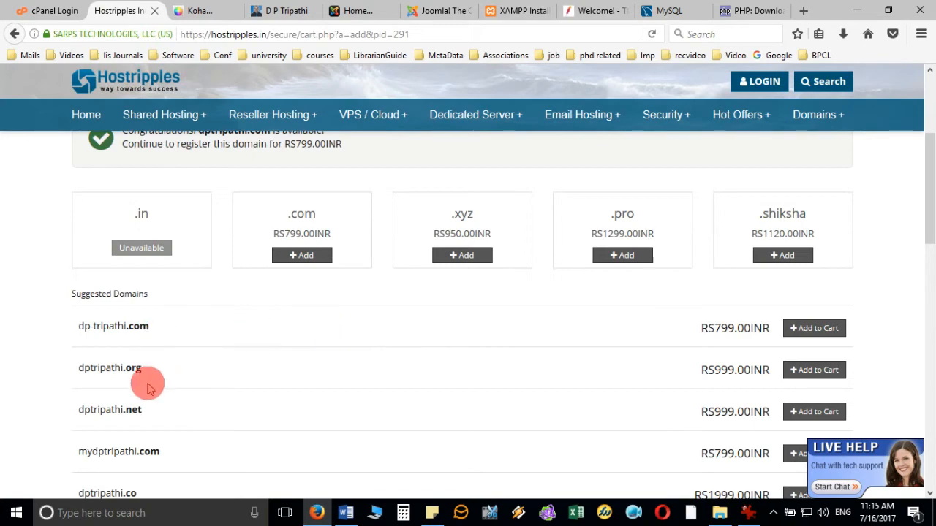
mouse_move(149, 375)
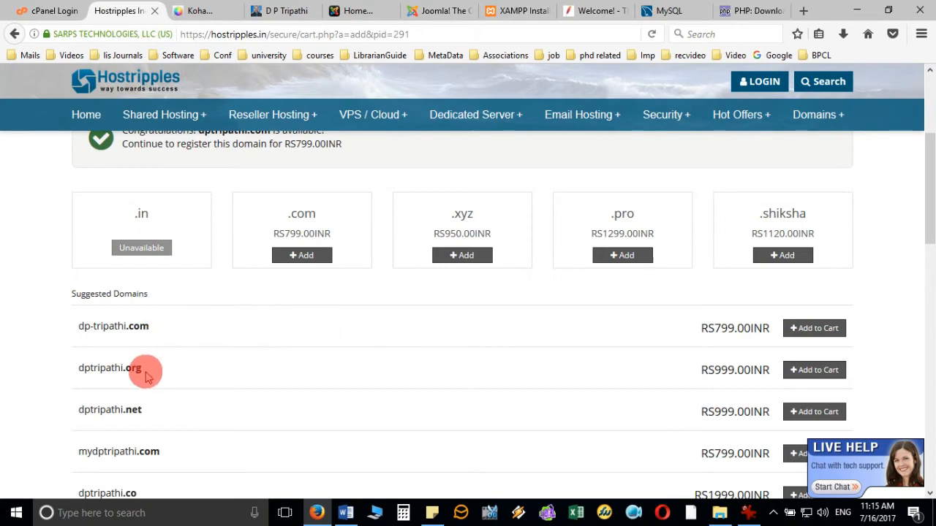
scroll(down, 3)
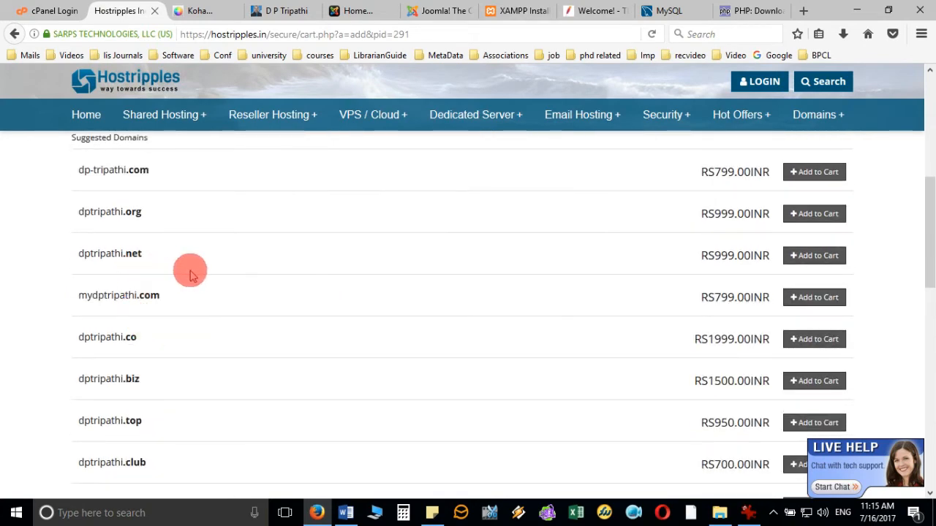
mouse_move(155, 421)
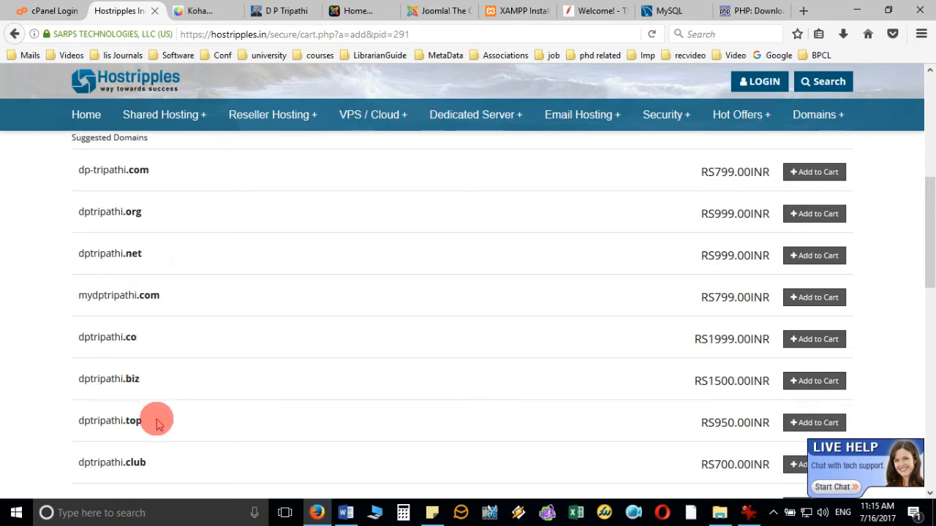
scroll(down, 3)
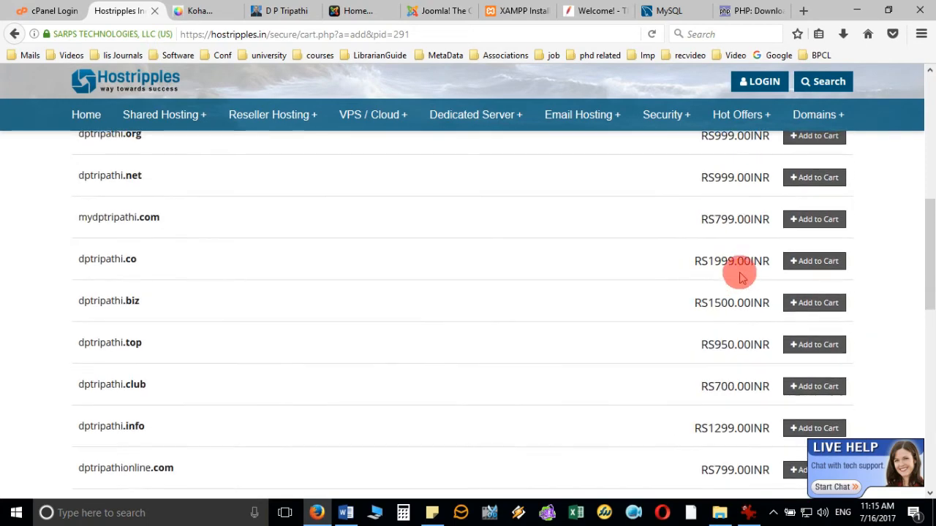
scroll(up, 3)
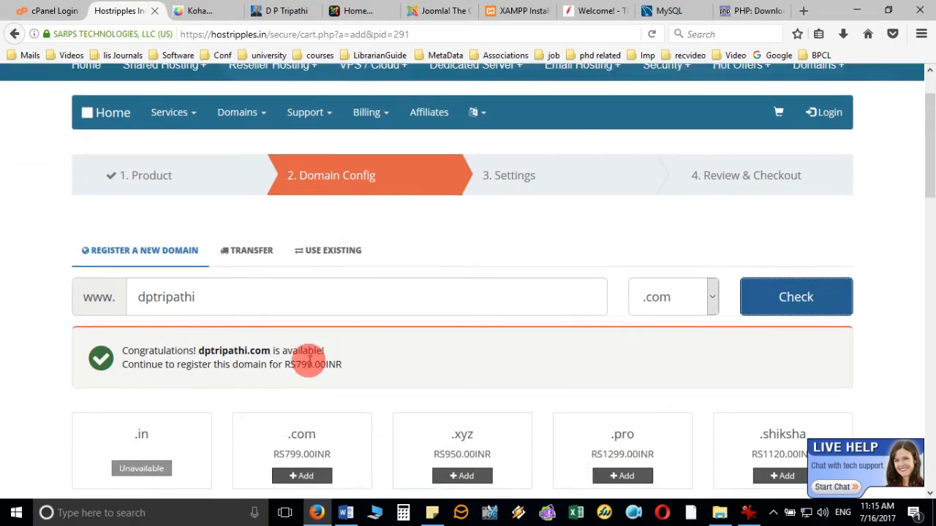
scroll(down, 3)
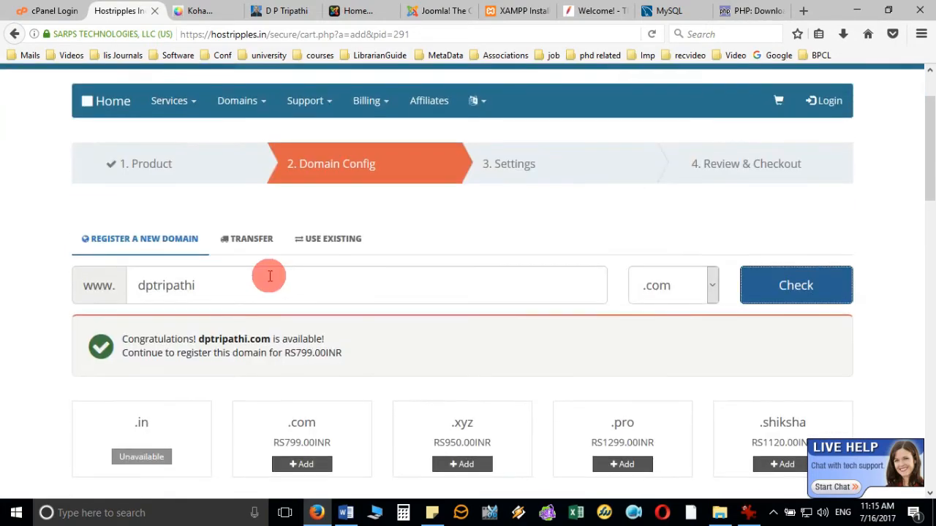
scroll(down, 3)
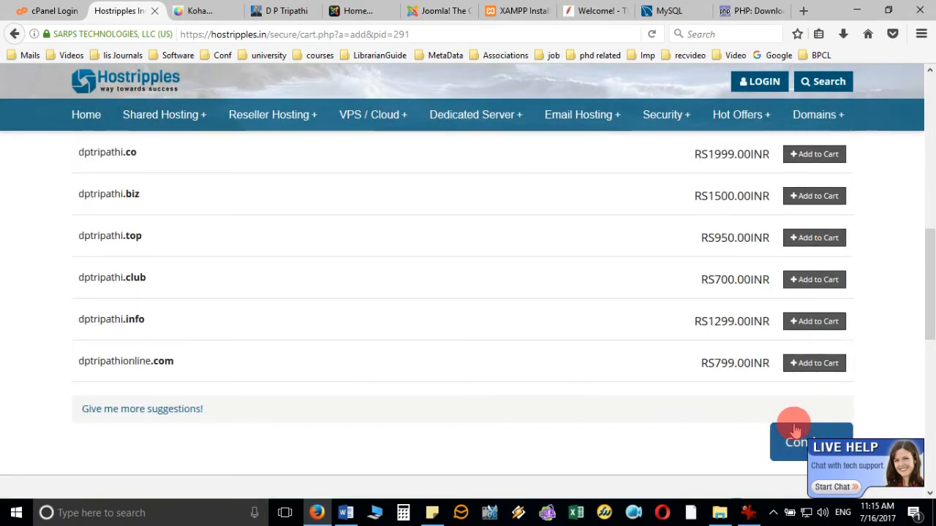
click(810, 442)
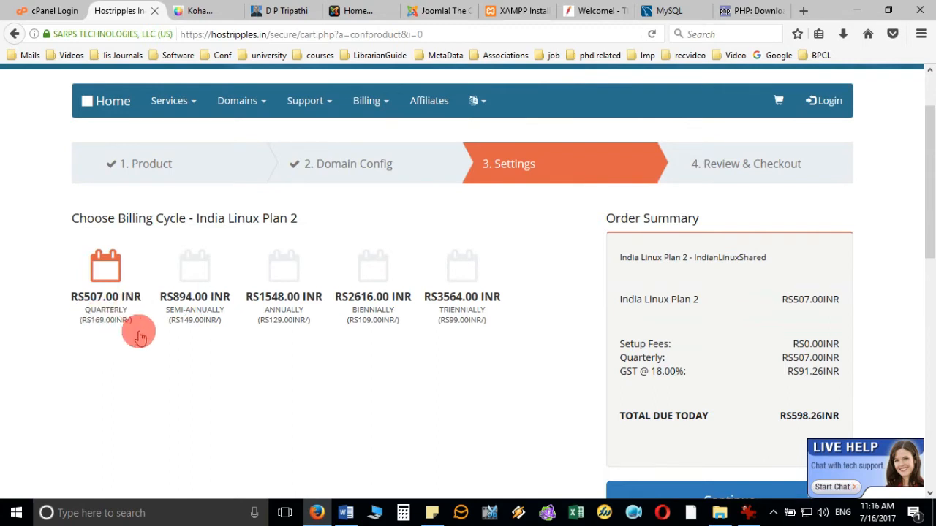
mouse_move(100, 334)
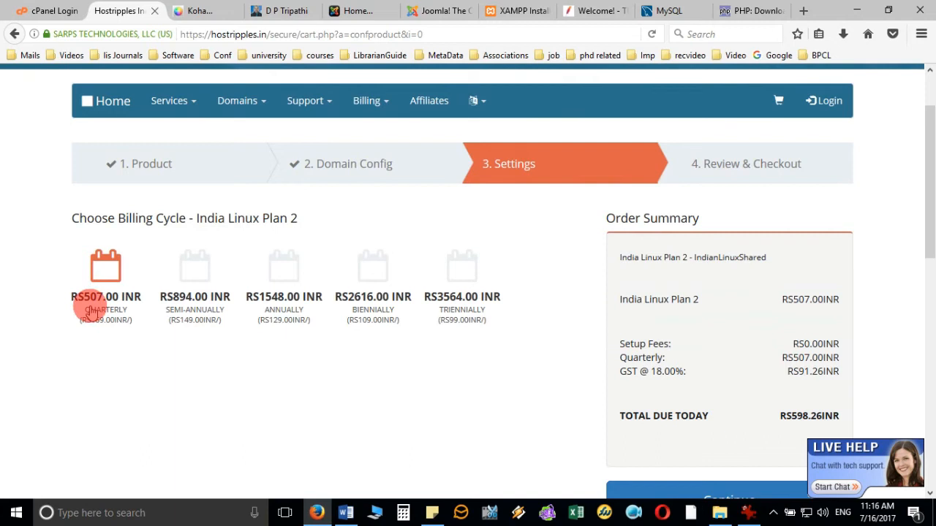
mouse_move(205, 325)
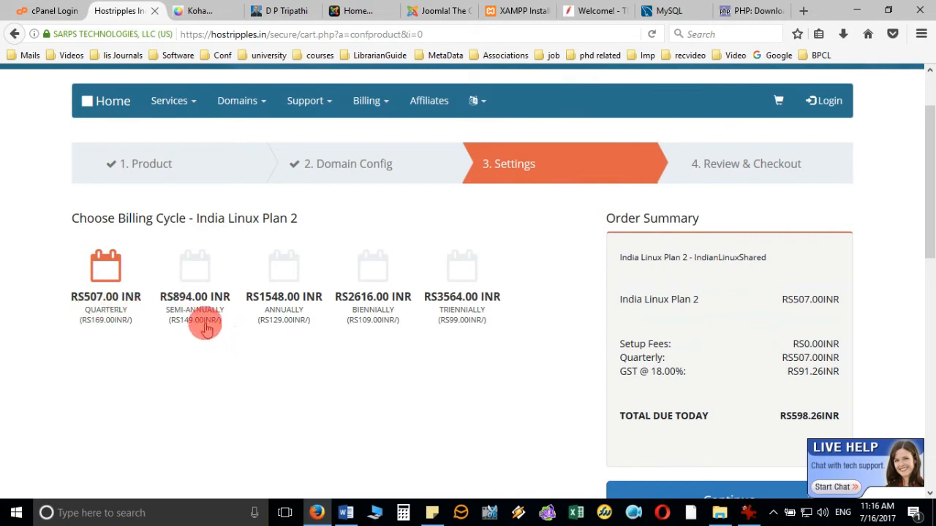
mouse_move(182, 303)
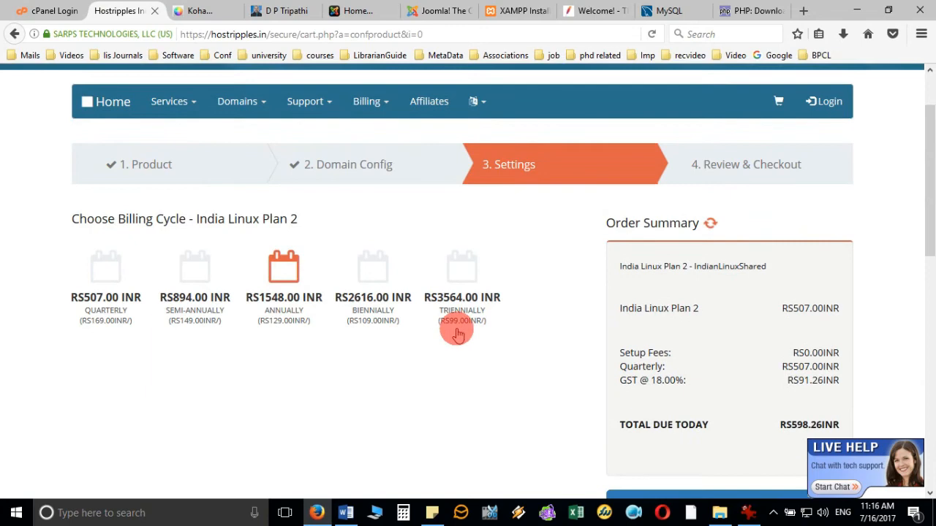
Choose annual billing for India Linux Plan 2, total Rs 1826.64, and continue.
click(283, 266)
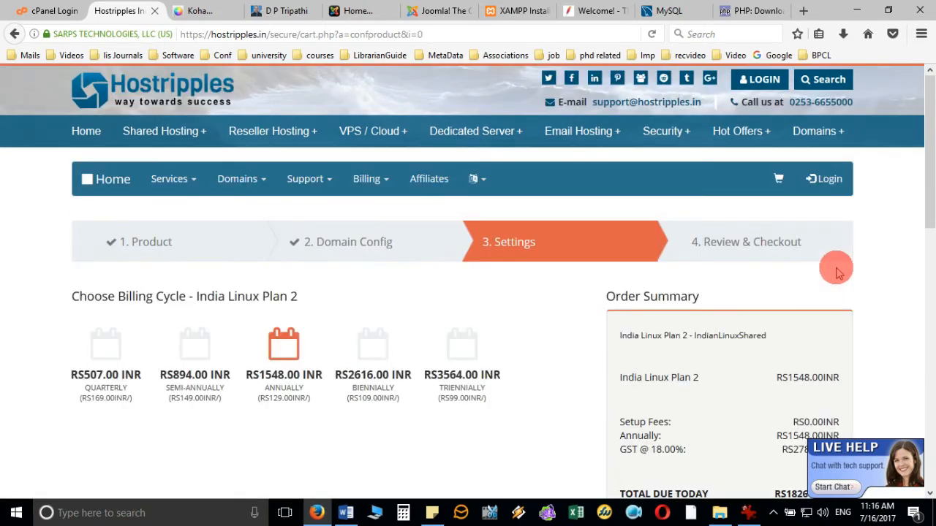
scroll(down, 3)
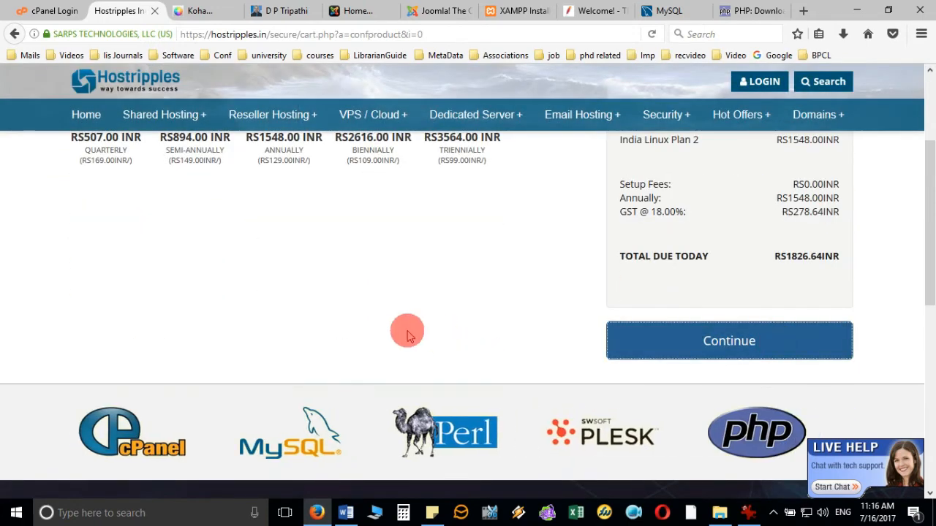
click(729, 341)
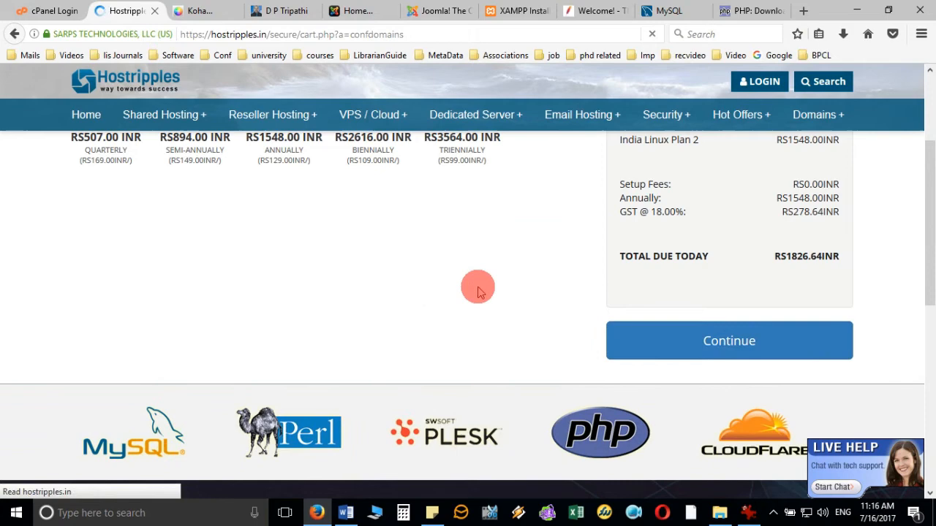
Leave ID Protection unticked for dptripathi.com and continue to Review & Checkout.
click(728, 339)
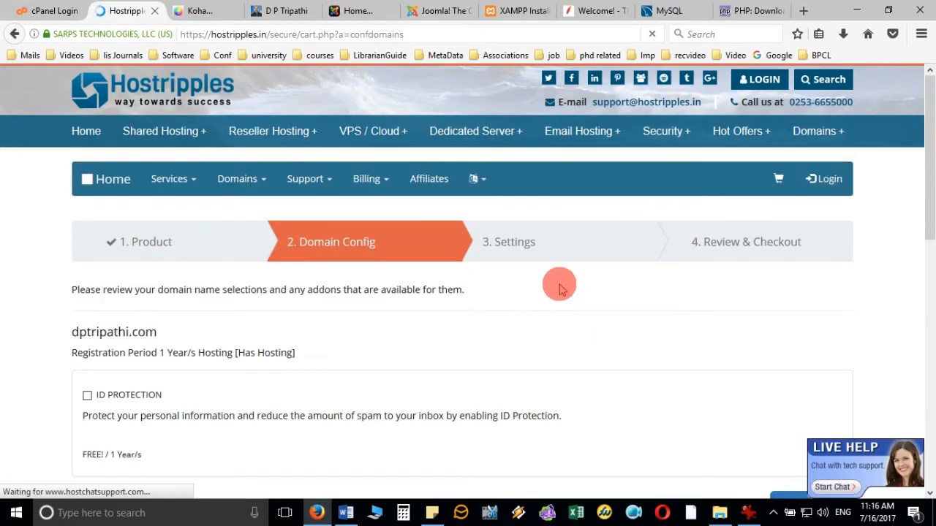
scroll(down, 3)
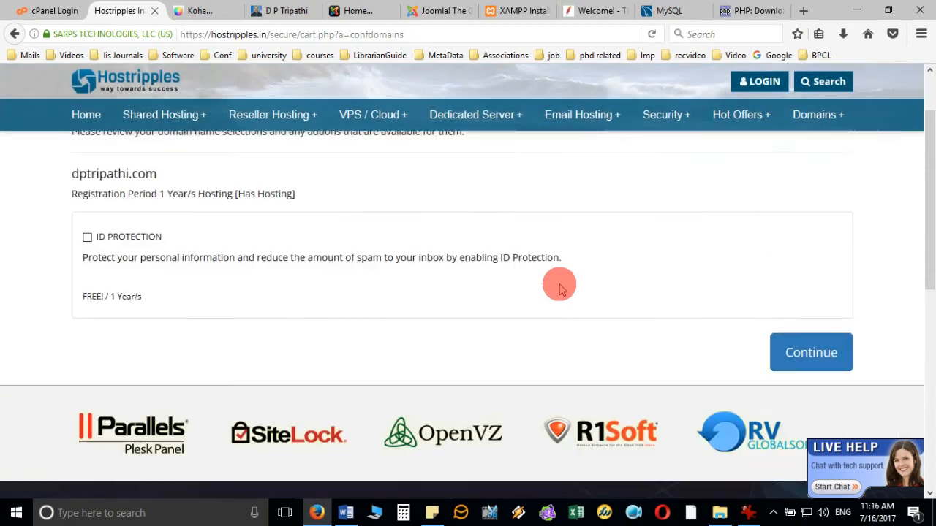
scroll(up, 3)
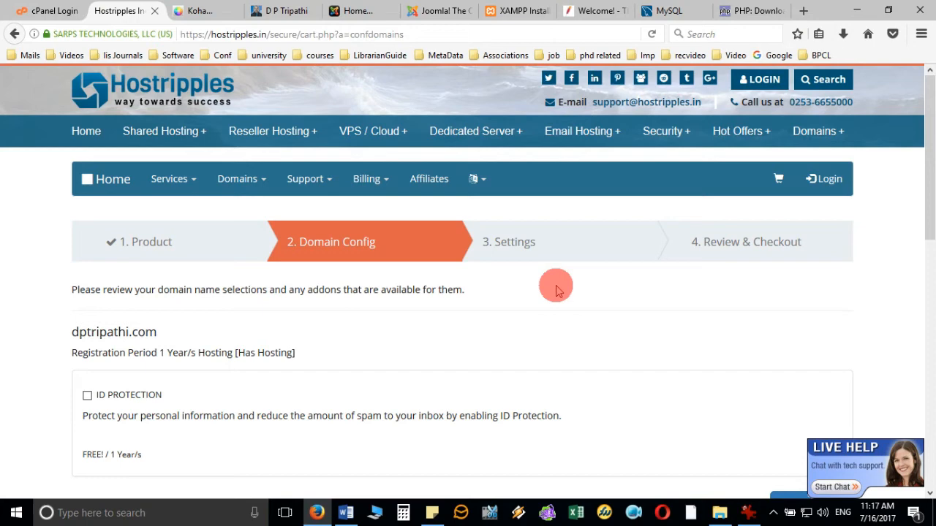
scroll(down, 3)
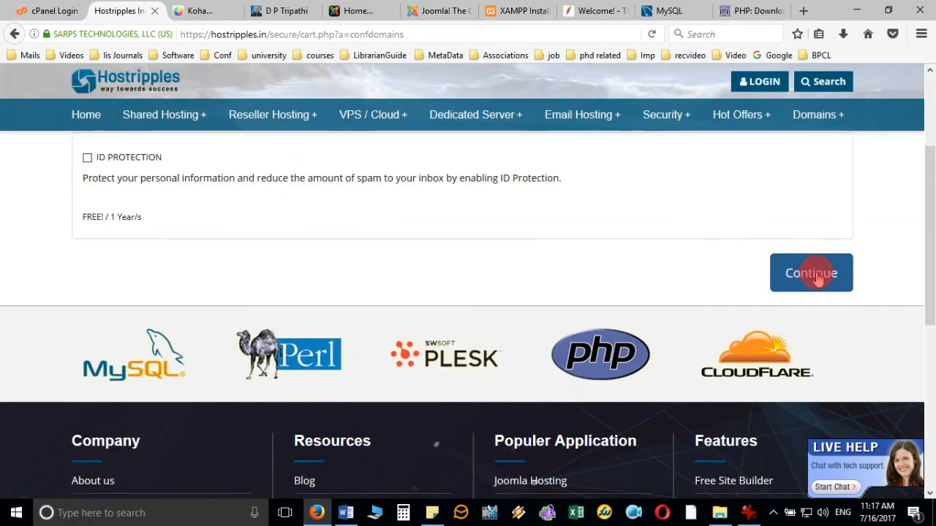
click(810, 273)
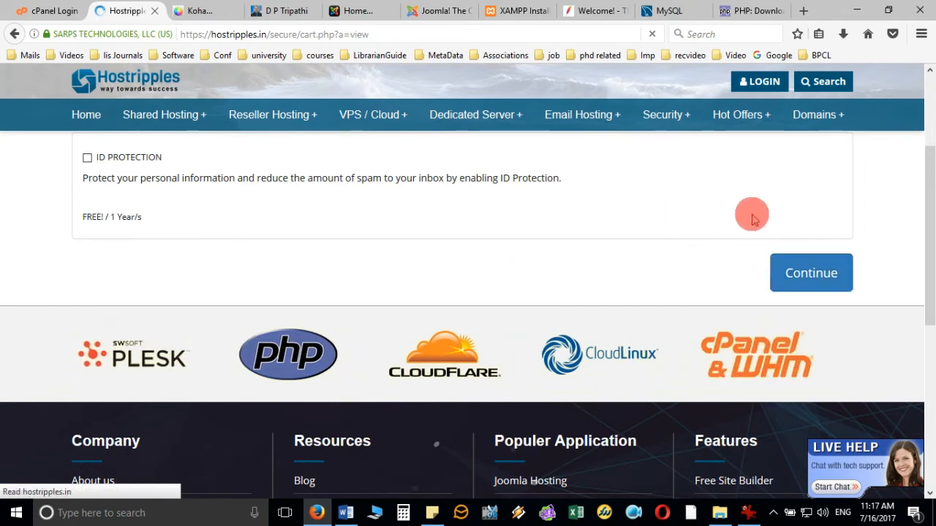
click(810, 273)
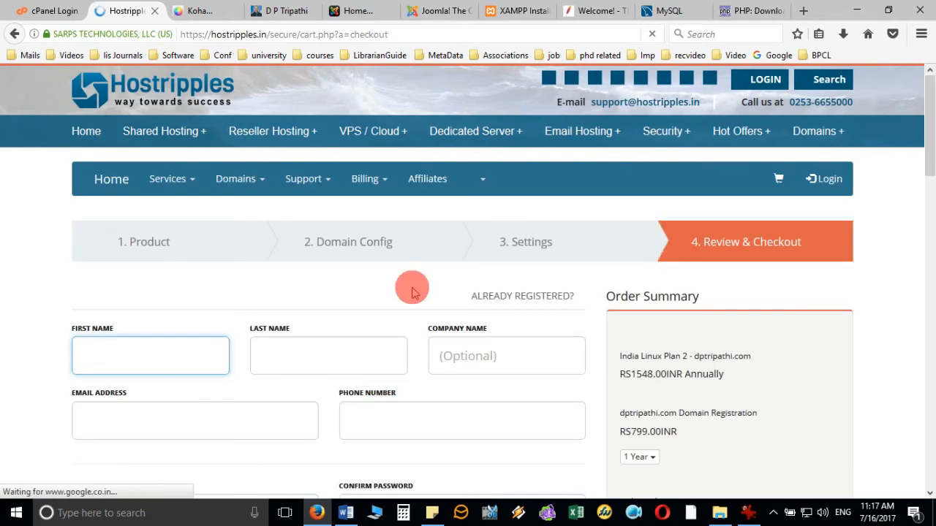
Review the order summary with Rs 2769.46 due today including GST, then bring up the Word account-details document.
scroll(down, 3)
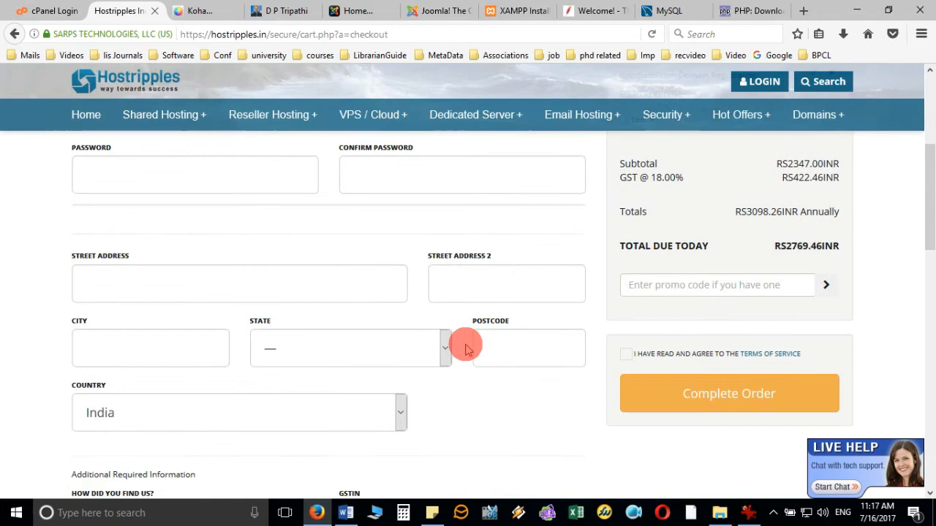
scroll(down, 3)
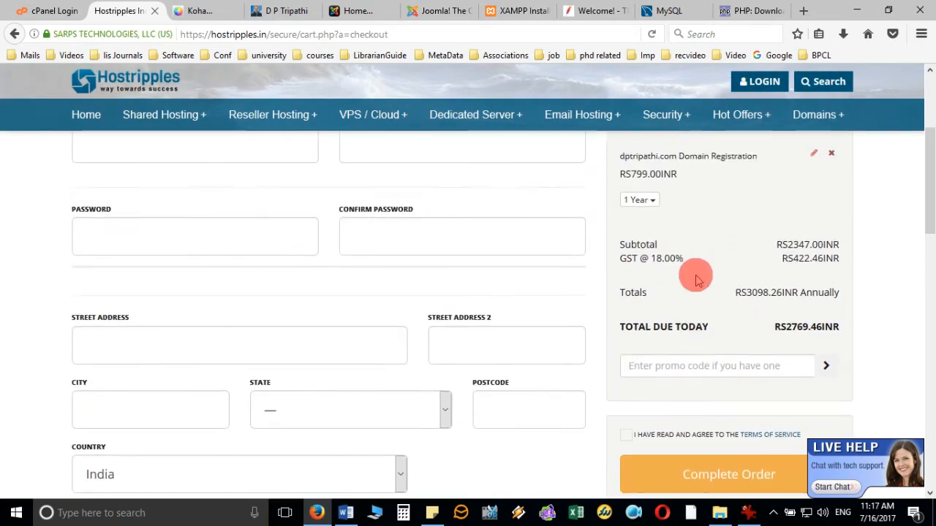
scroll(down, 3)
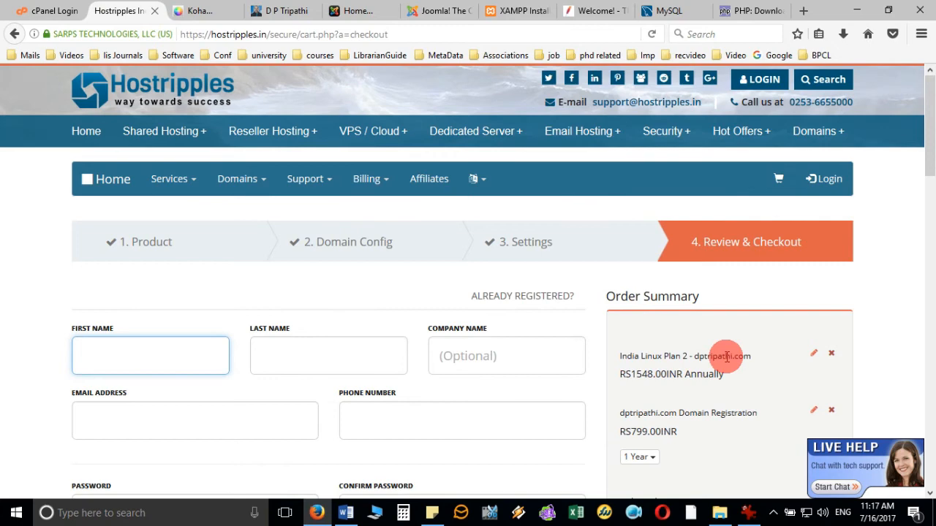
scroll(down, 3)
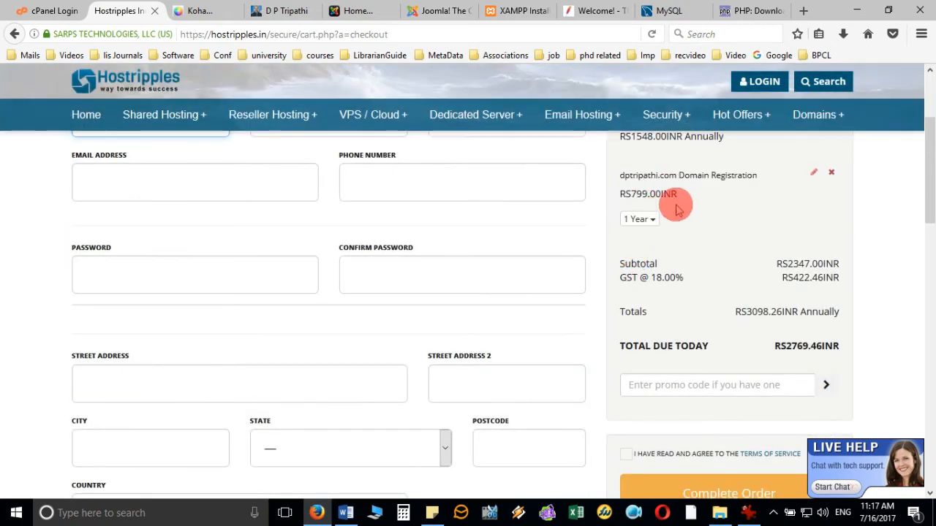
mouse_move(718, 193)
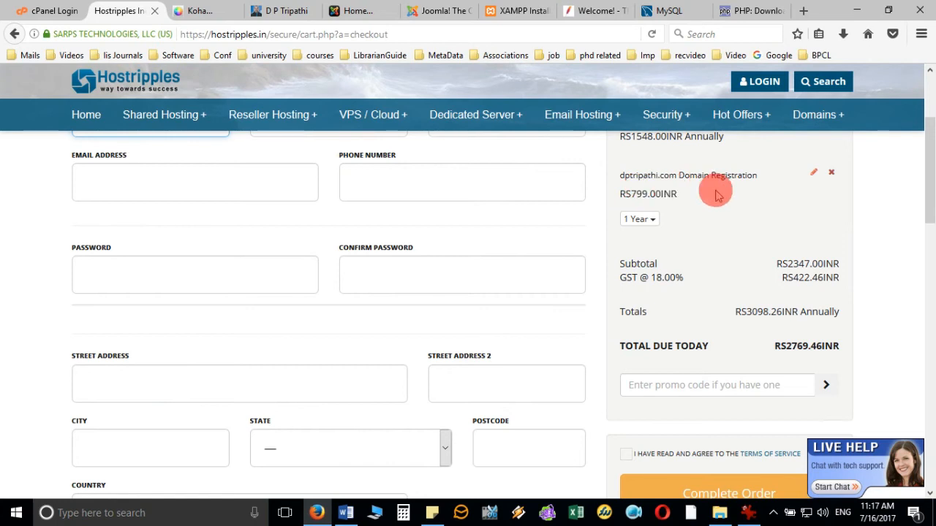
scroll(down, 3)
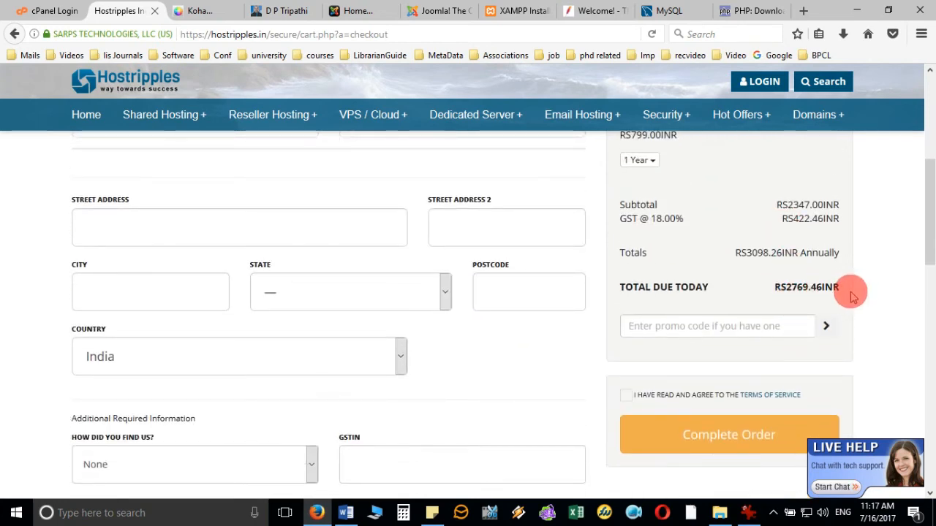
scroll(down, 3)
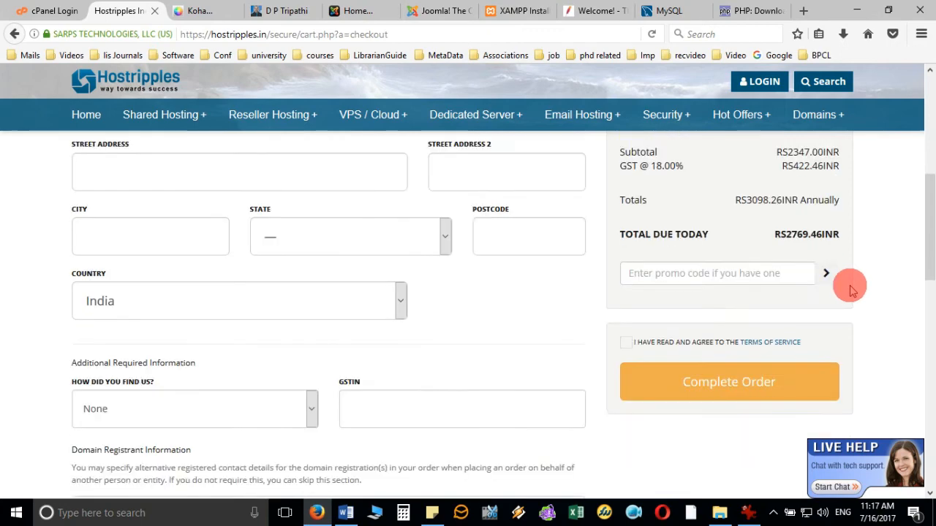
scroll(down, 3)
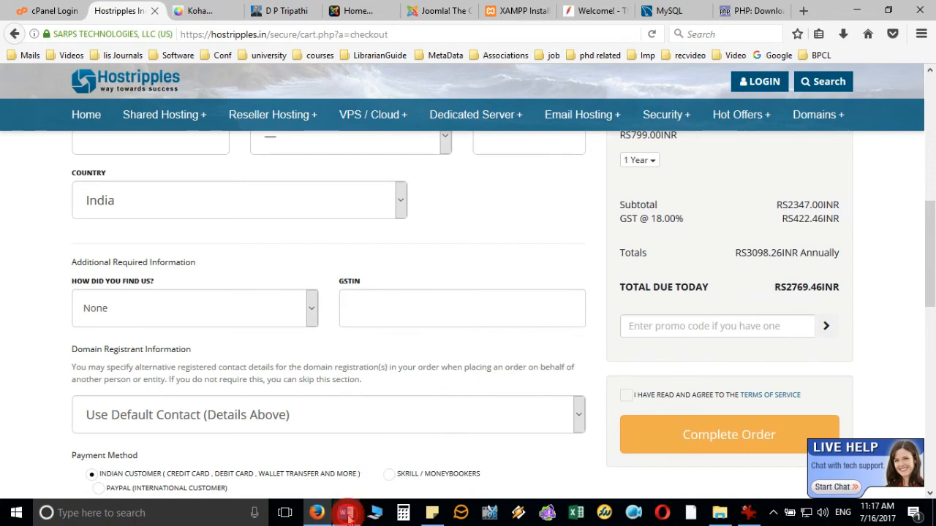
click(345, 512)
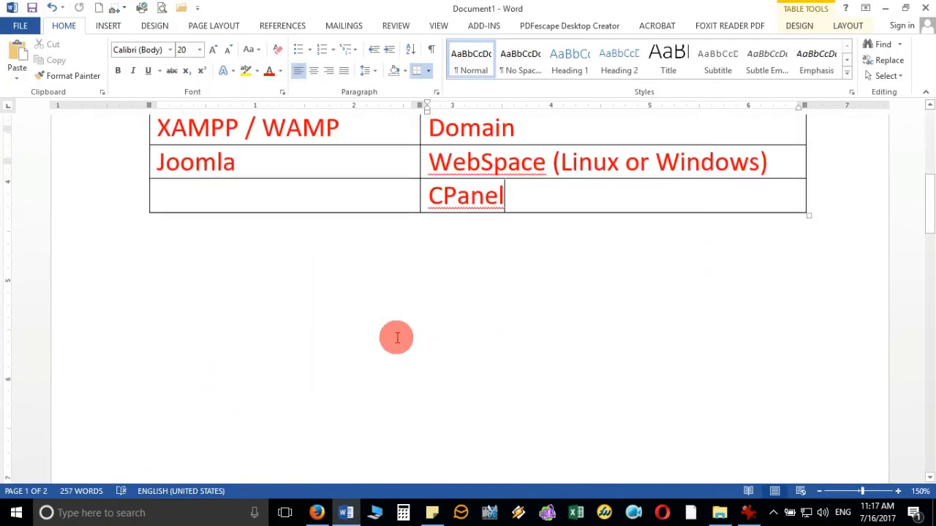
scroll(down, 3)
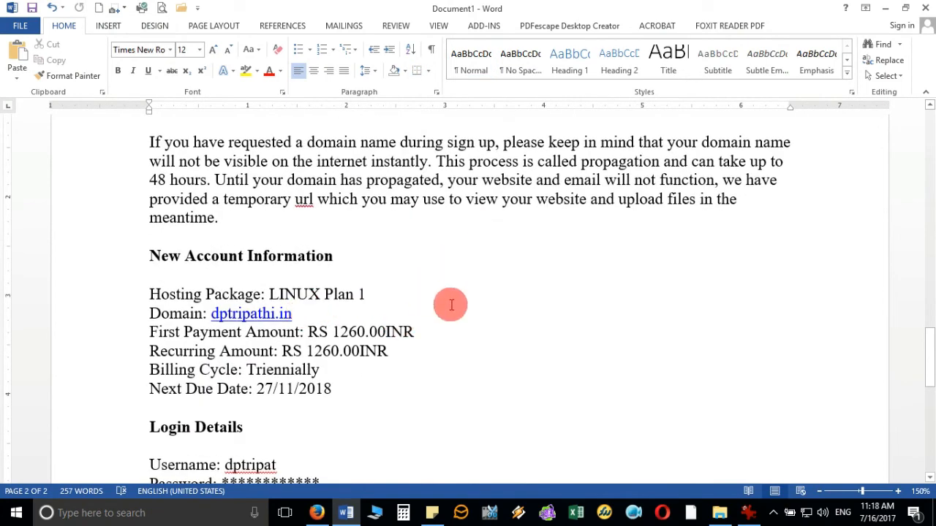
scroll(down, 3)
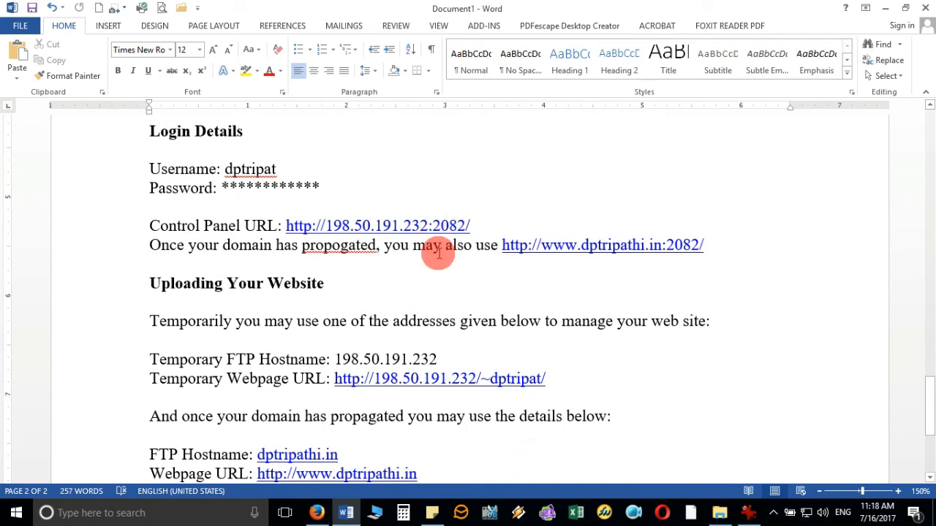
mouse_move(340, 310)
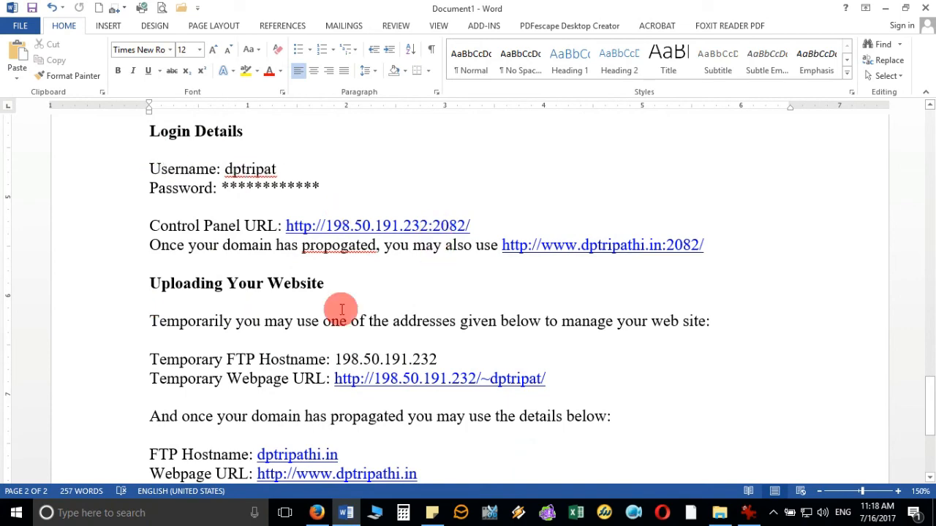
scroll(down, 3)
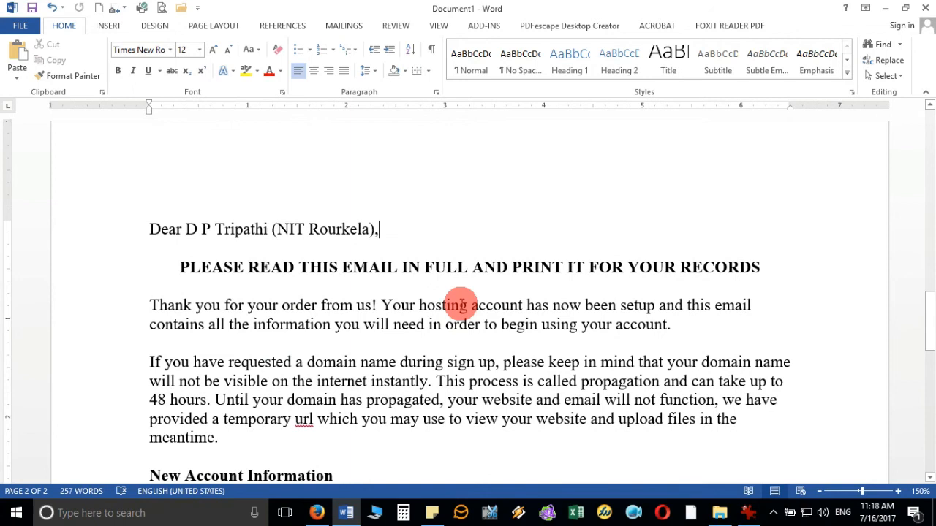
scroll(down, 3)
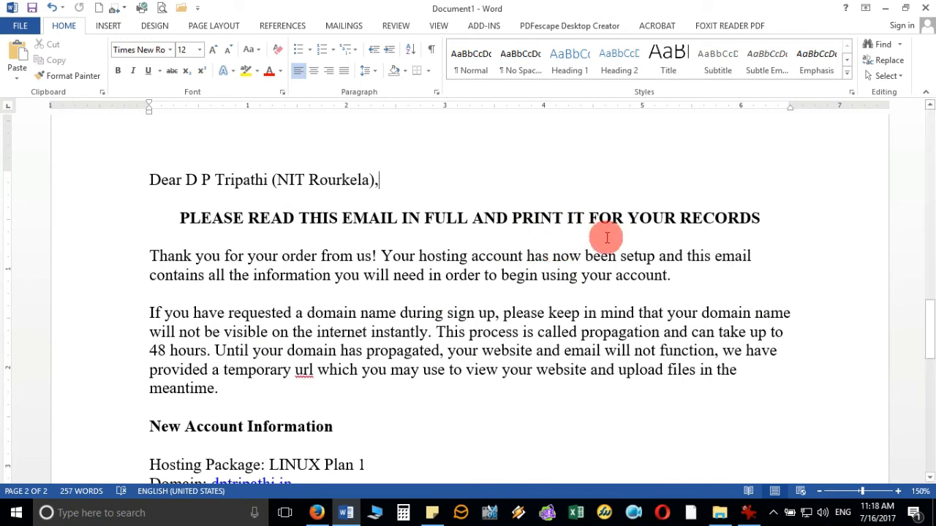
mouse_move(419, 281)
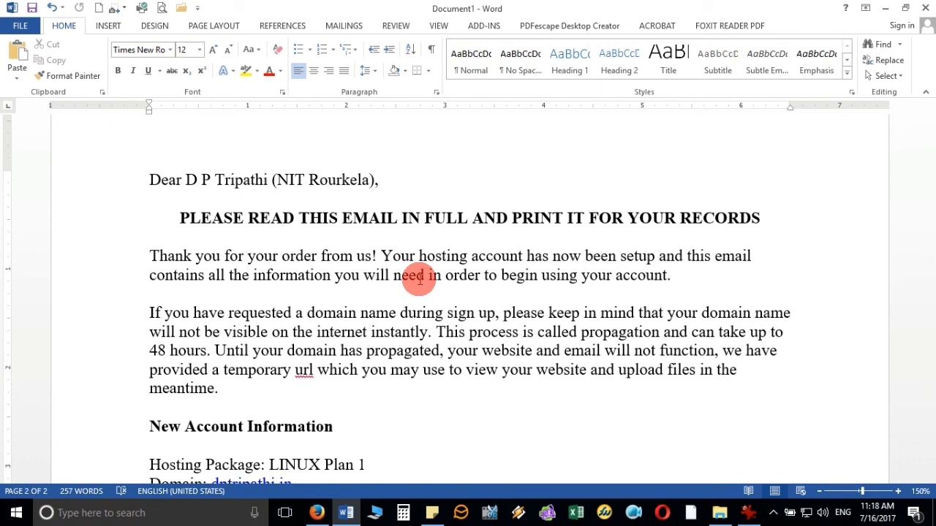
click(377, 180)
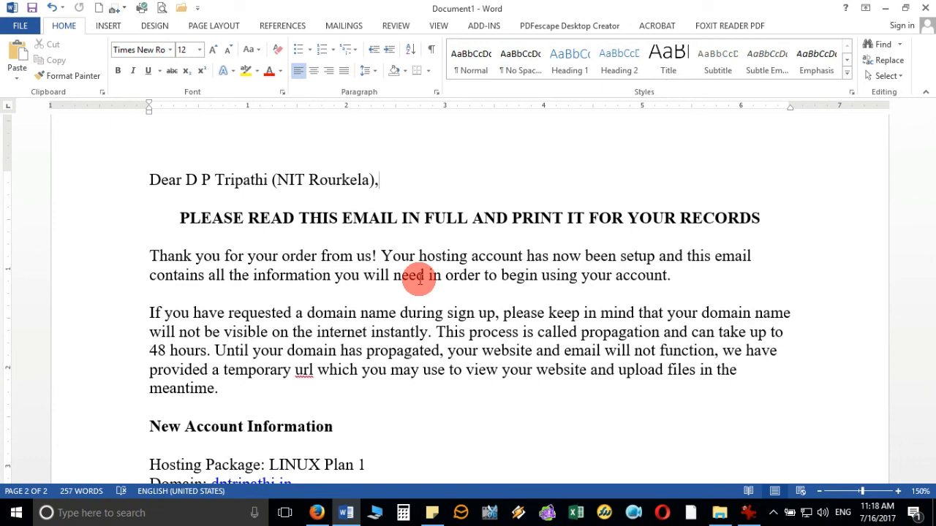